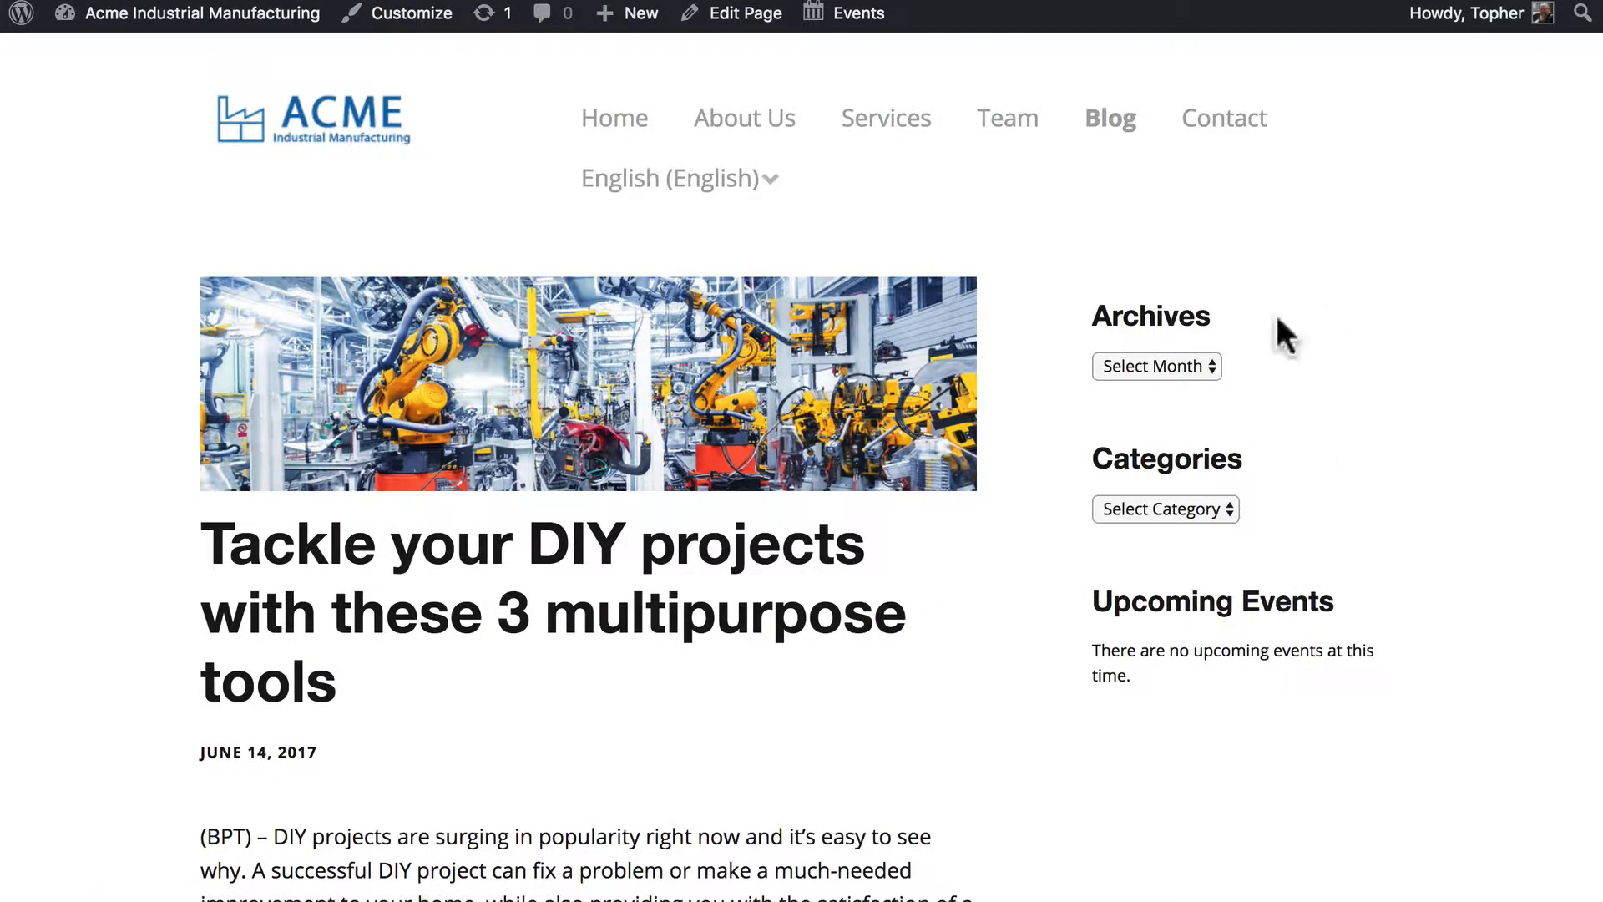
pyautogui.moveTo(1252, 466)
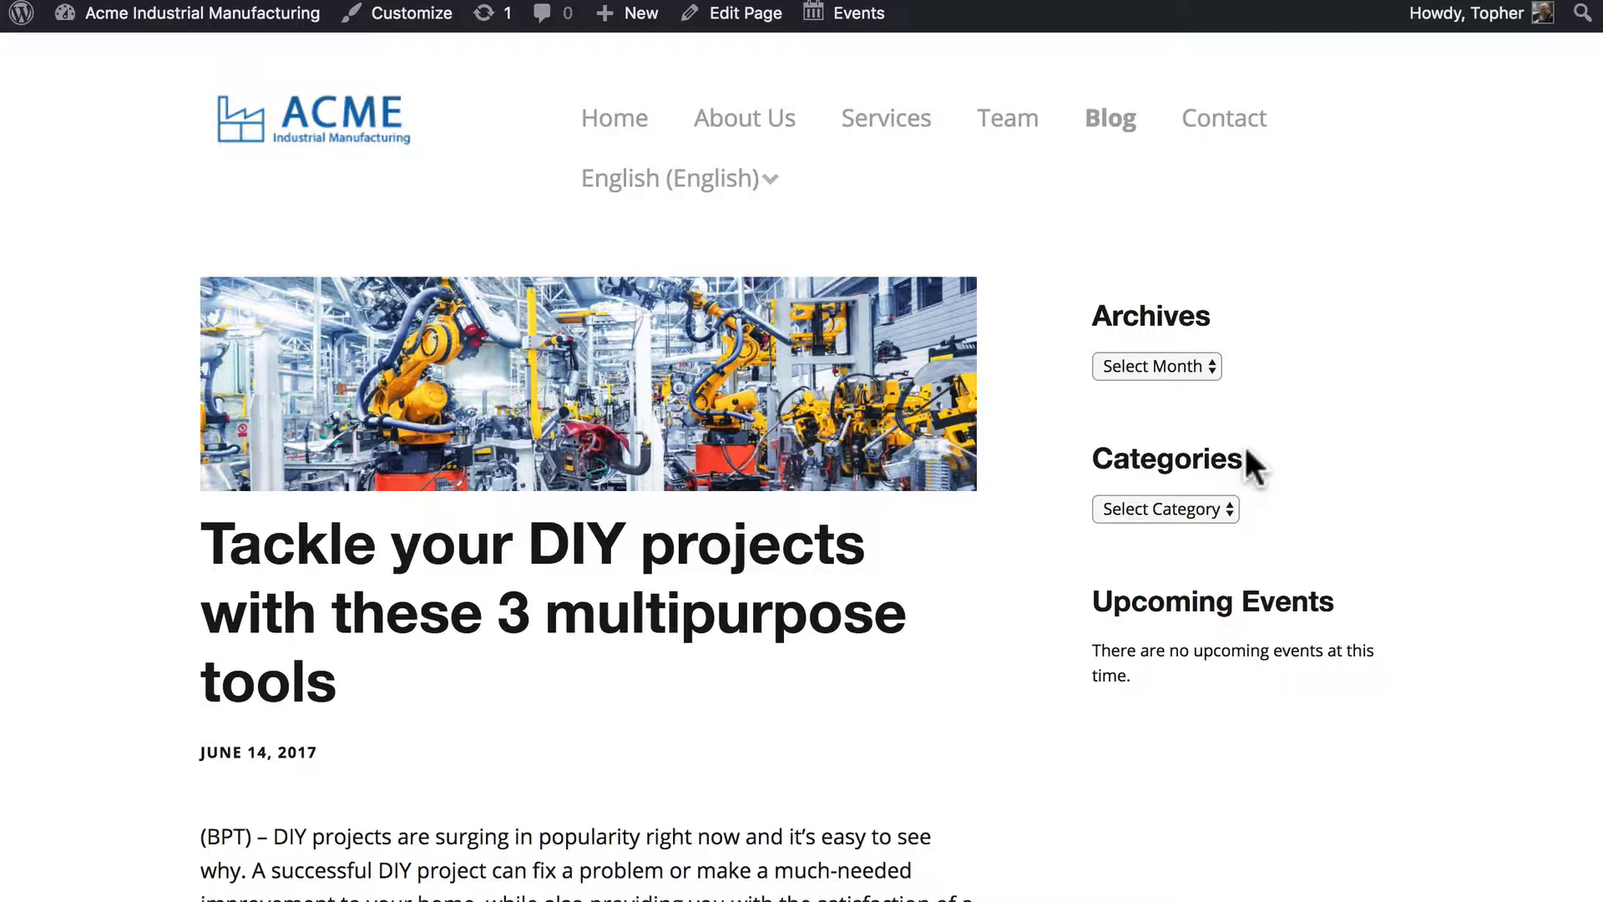
pyautogui.moveTo(1156, 610)
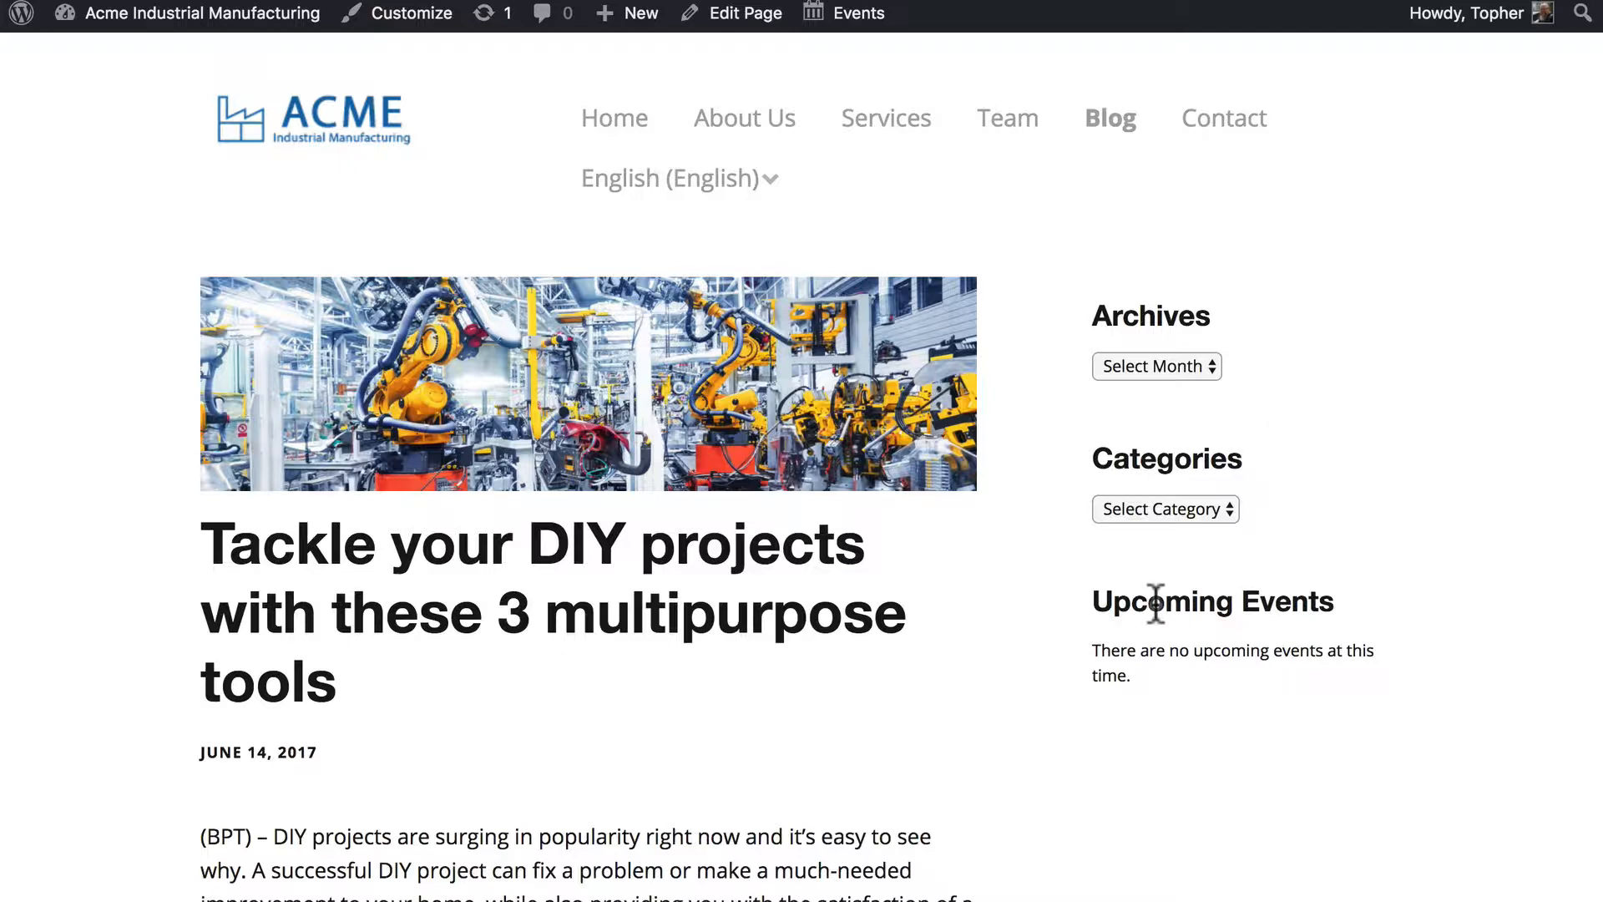
# Step: Check the blog sidebar widgets and expand the English language switcher in the header
pyautogui.click(1156, 366)
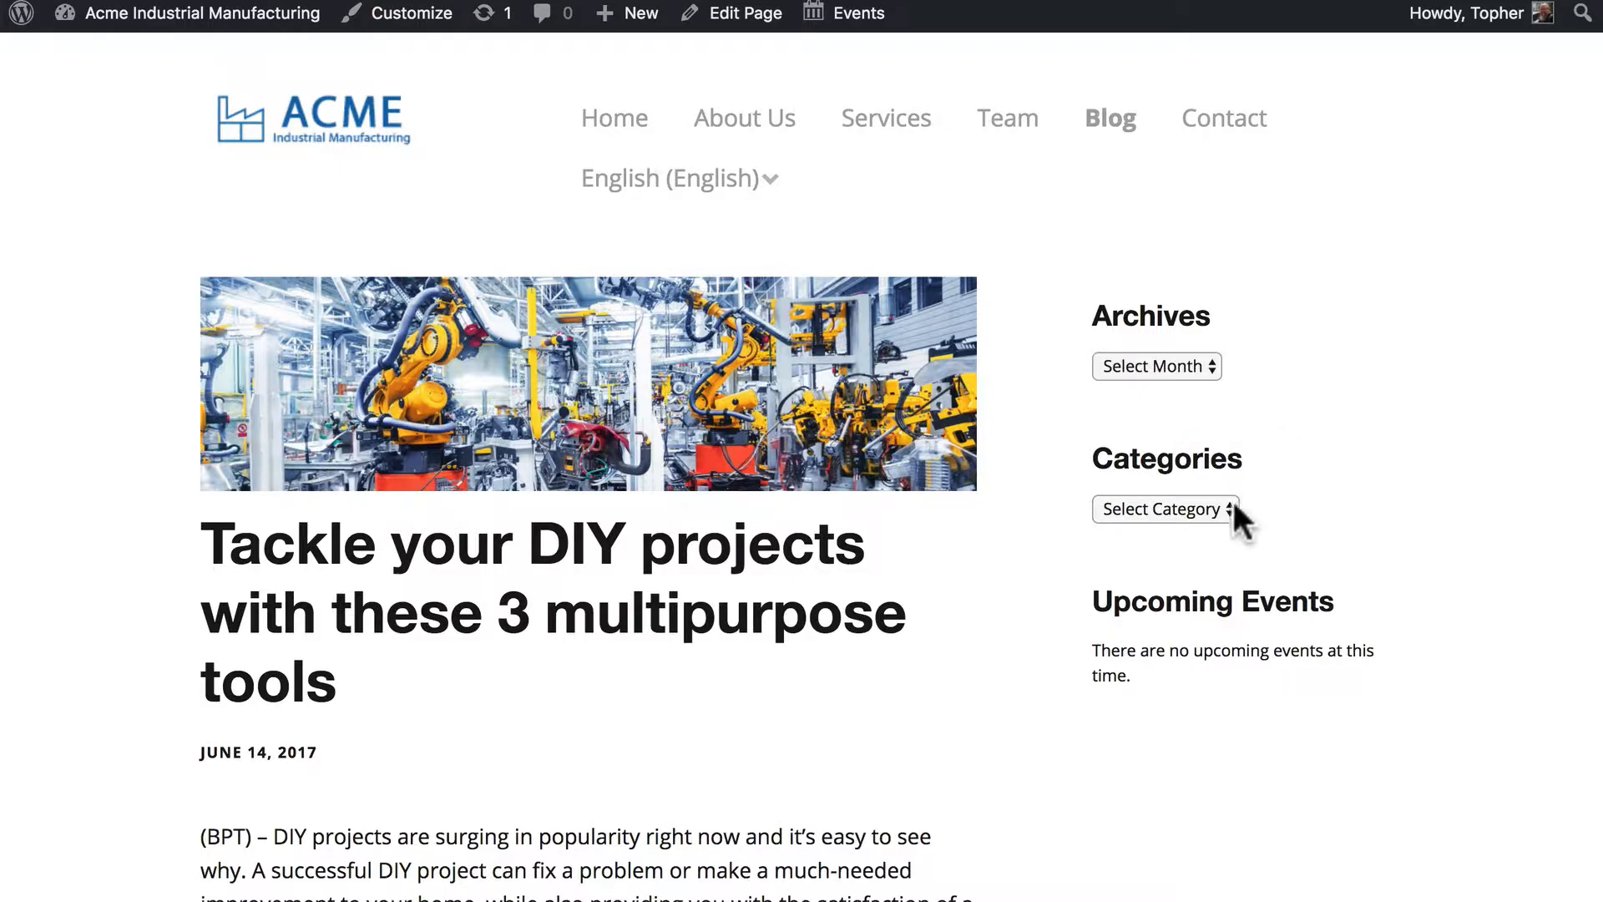
pyautogui.click(1164, 508)
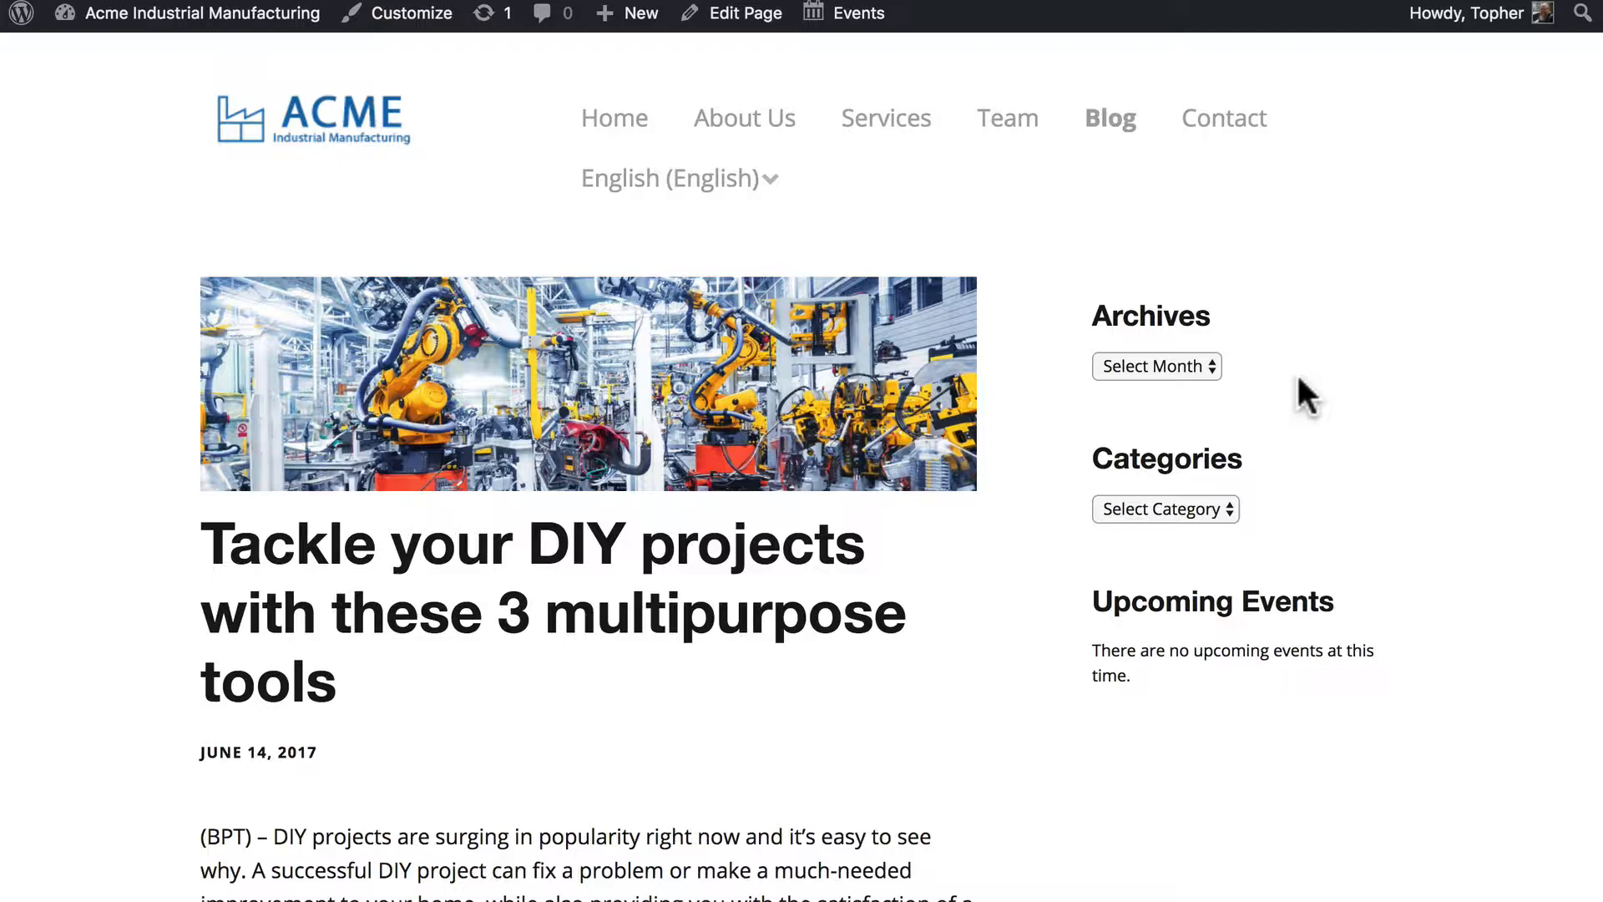
pyautogui.click(678, 179)
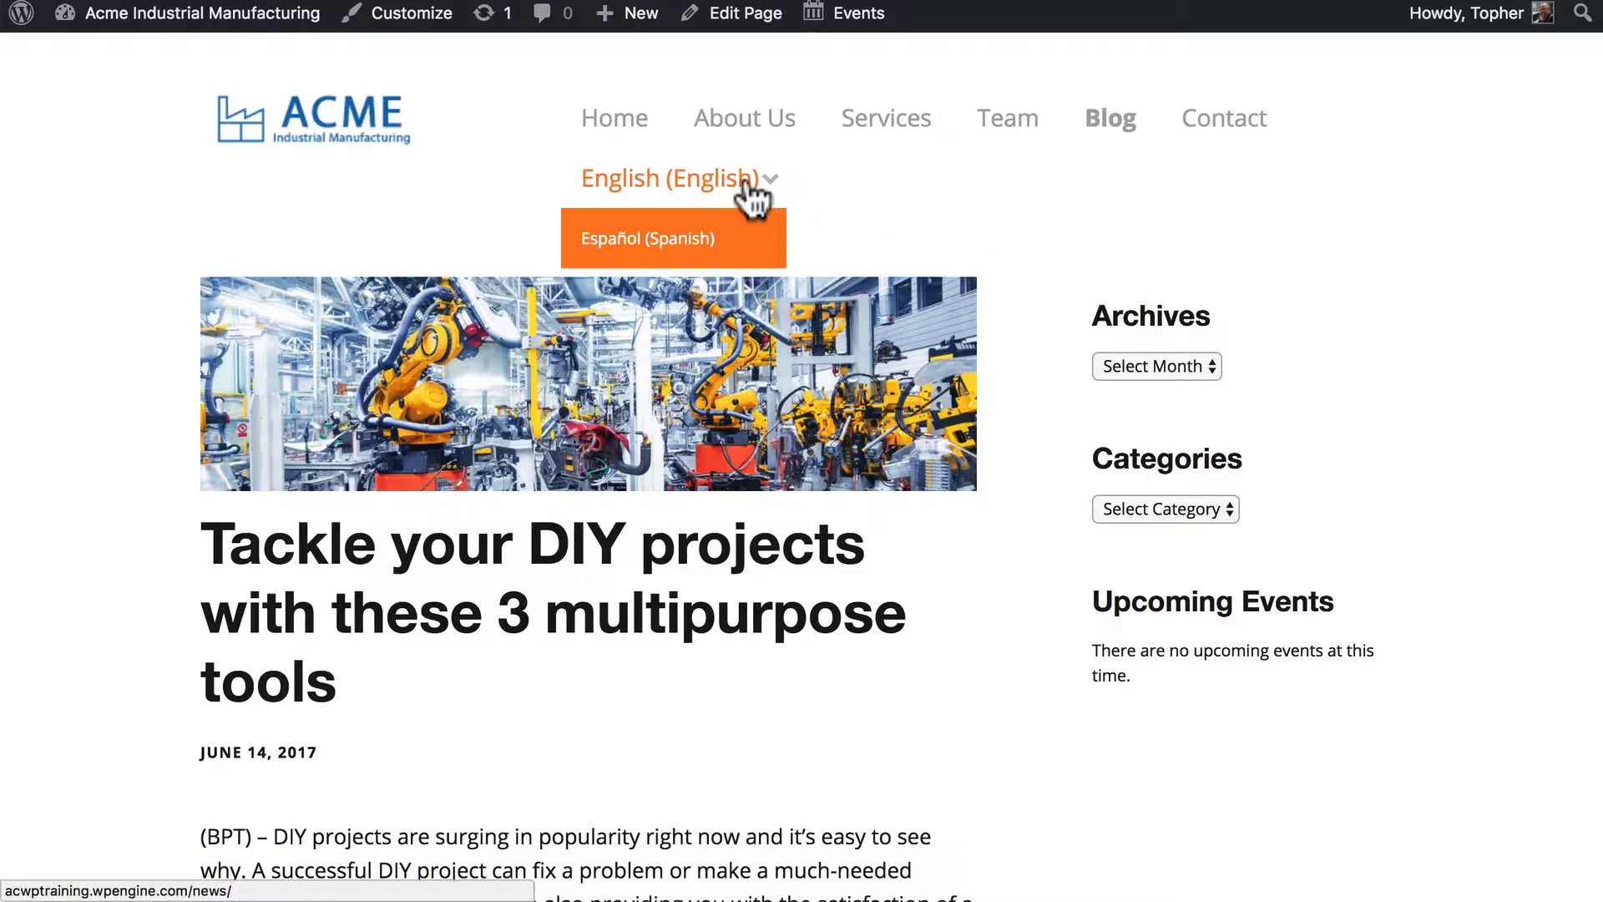
# Step: Switch the site to Español and check the Archives month list, which shows Spanish options under English titles
pyautogui.click(644, 237)
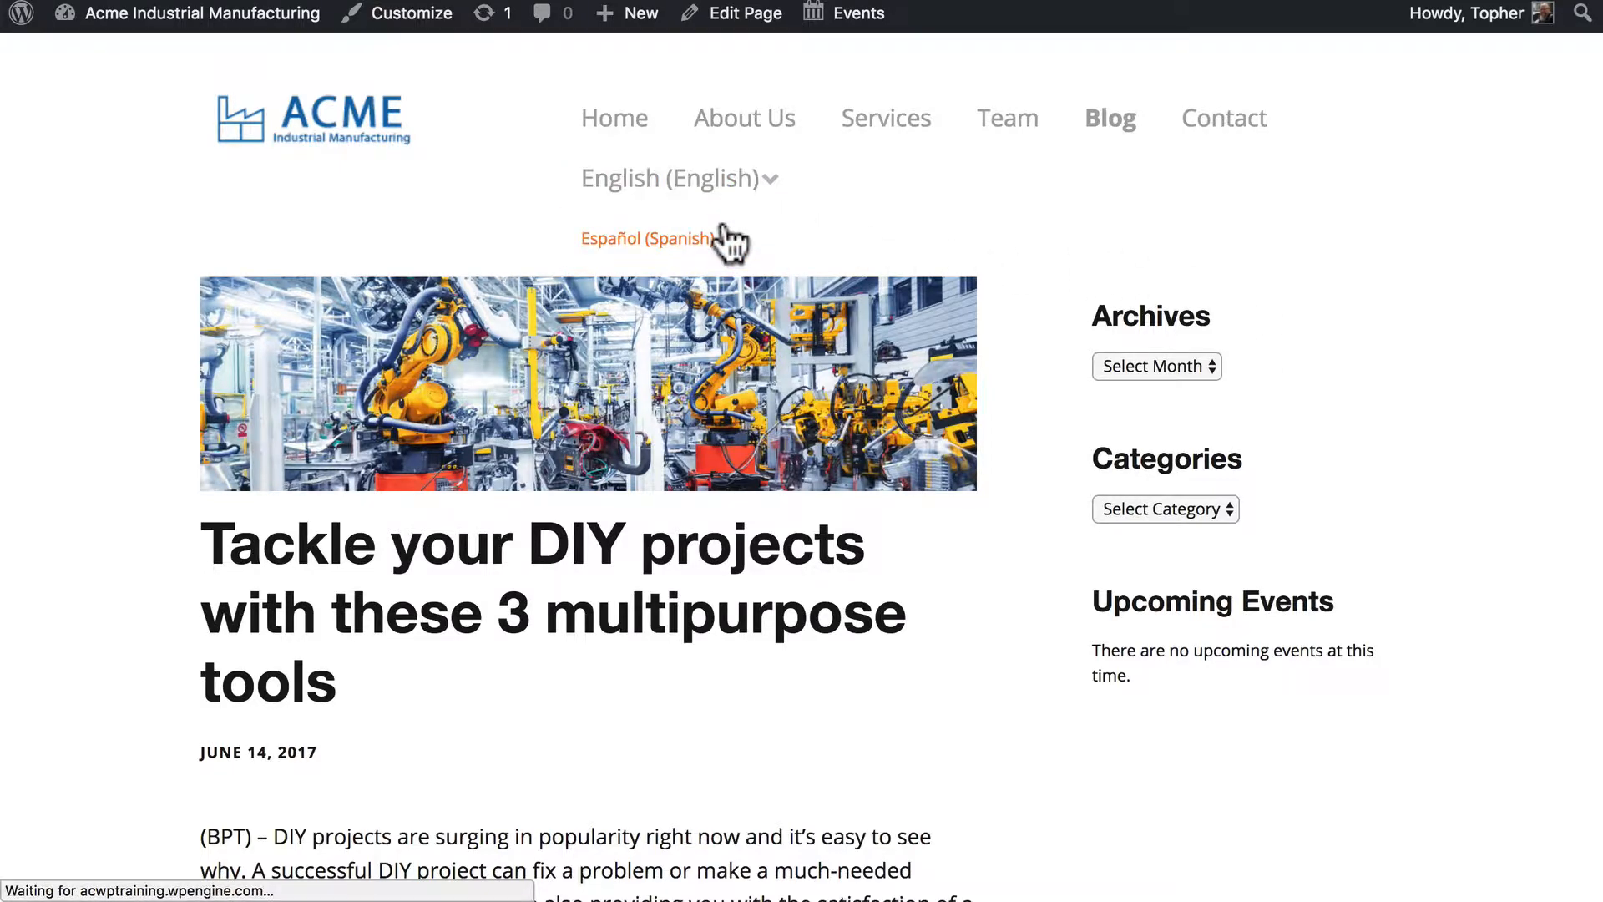
pyautogui.click(645, 239)
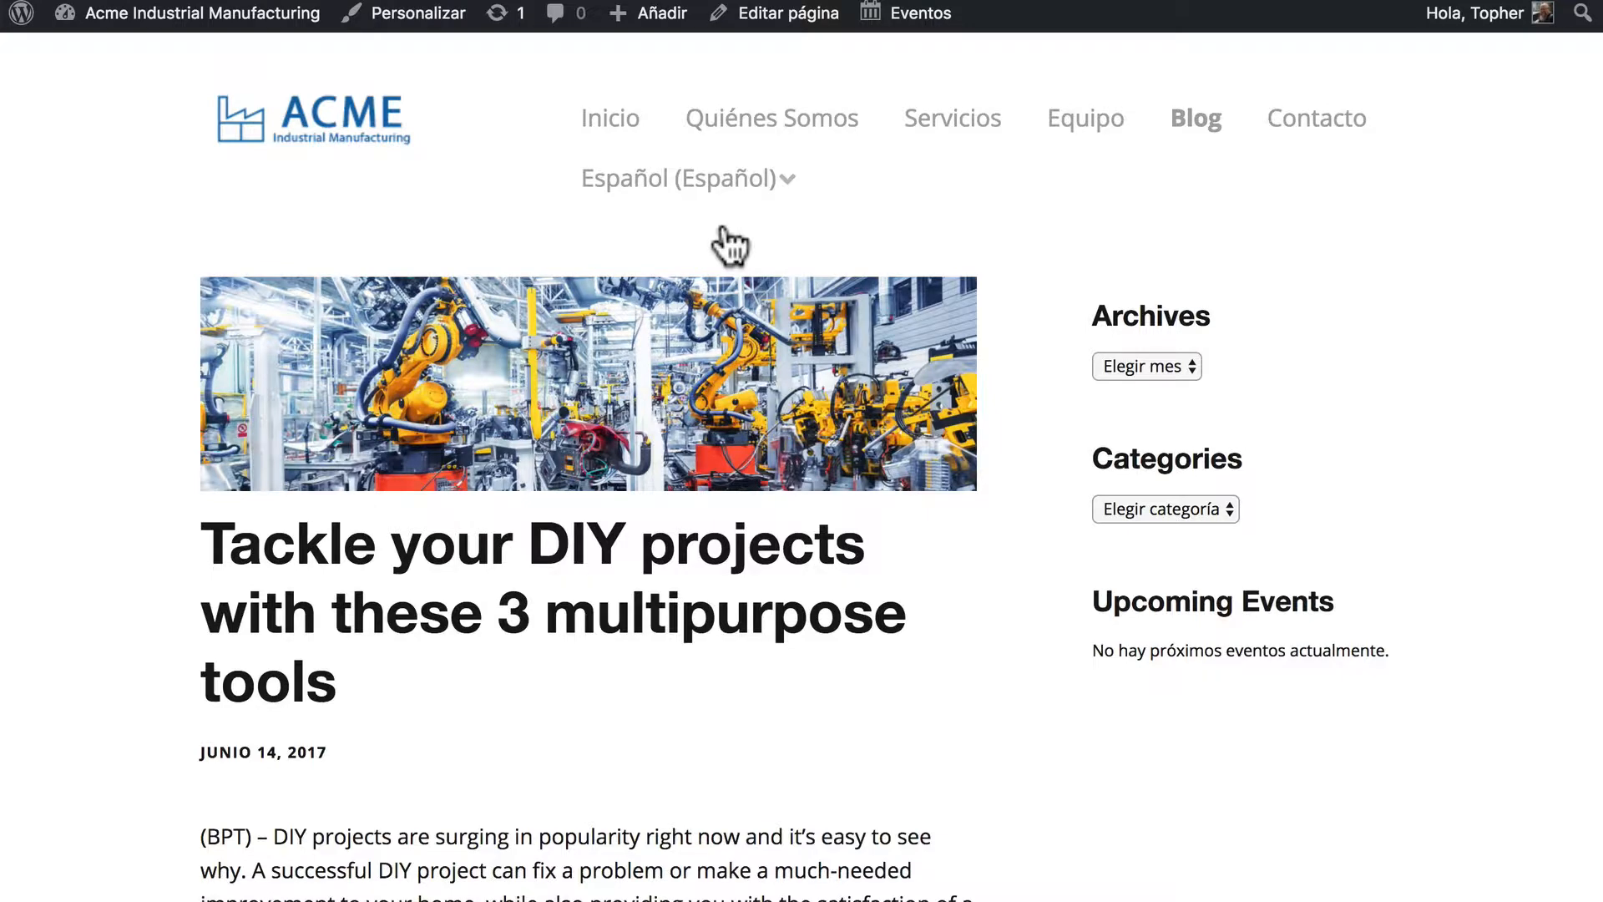
pyautogui.click(1145, 365)
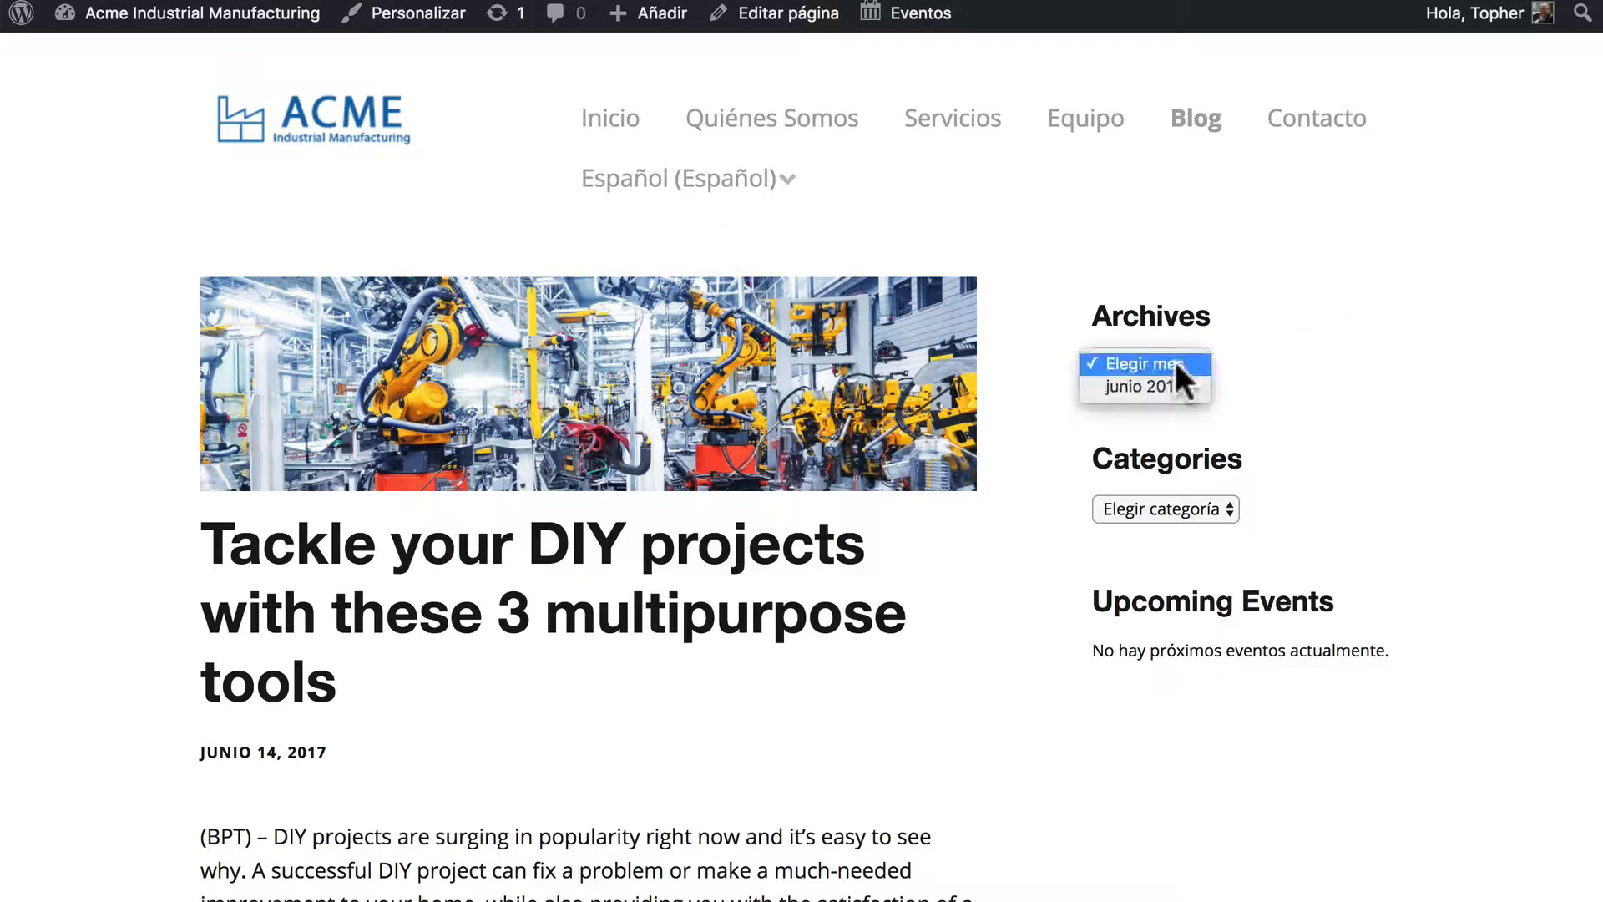
pyautogui.click(1164, 507)
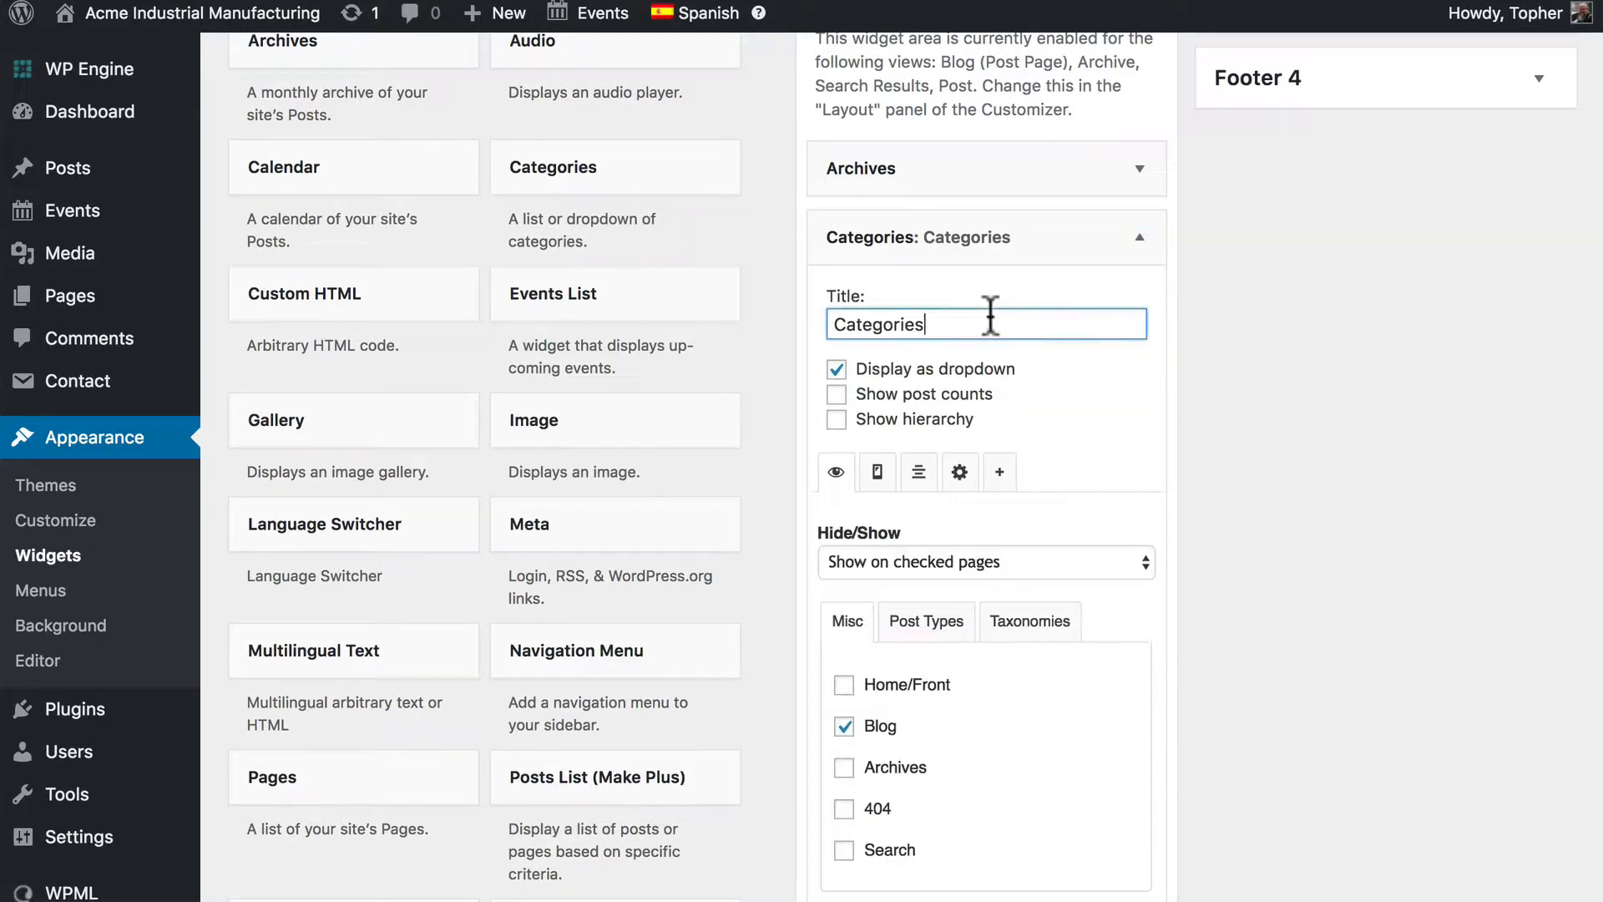
# Step: Save the Categories widget settings so its sidebar heading renders as Categorías
pyautogui.scroll(-3)
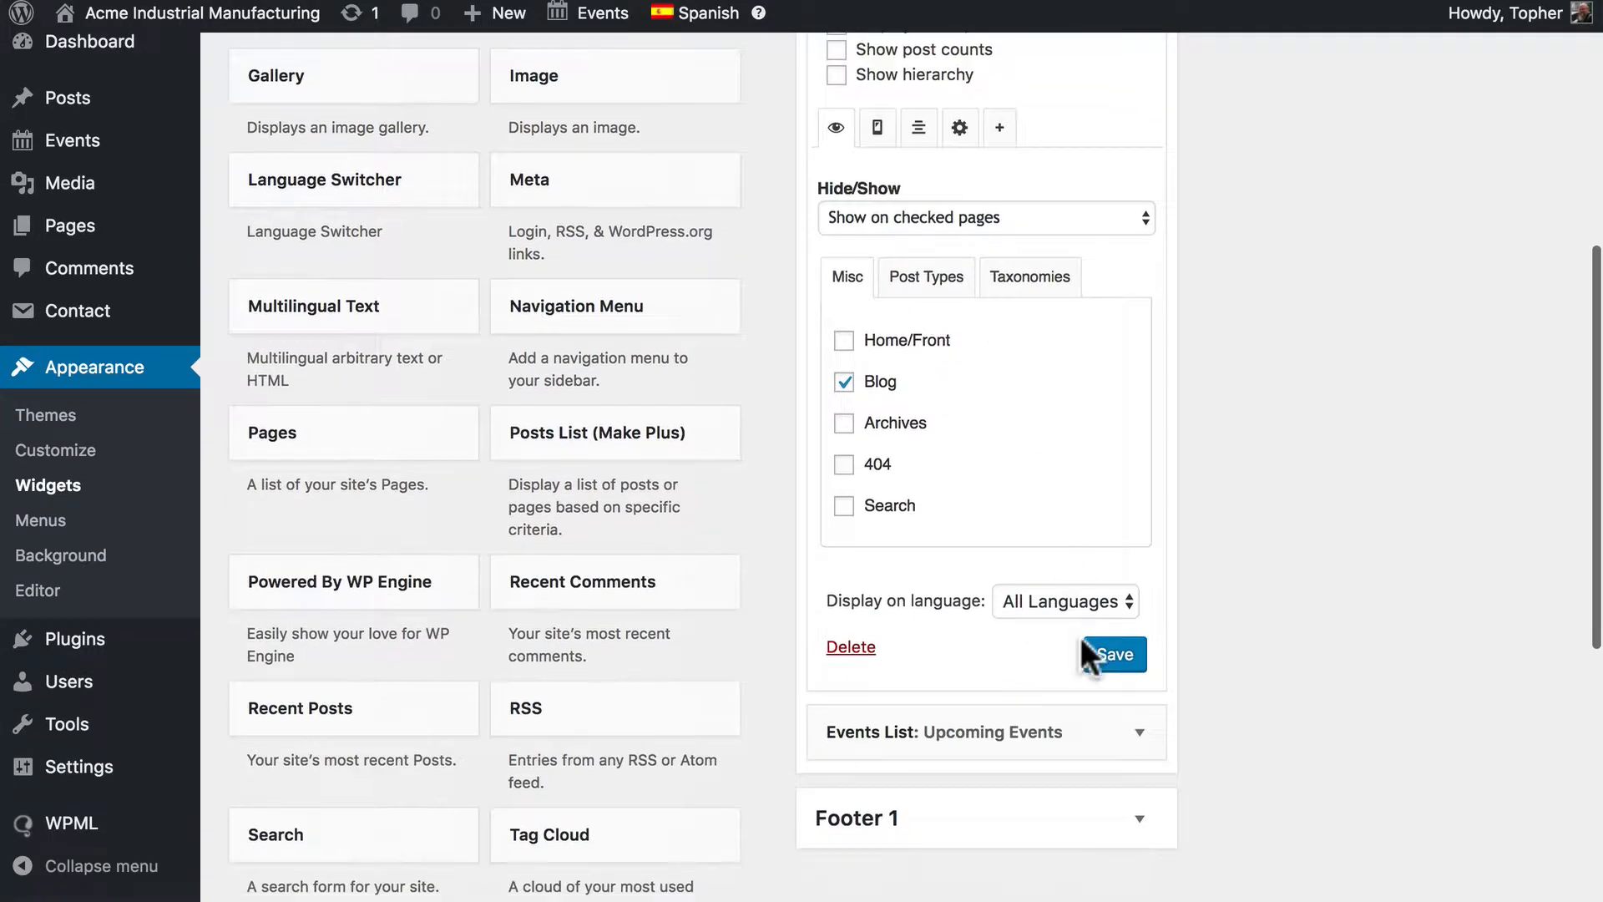
pyautogui.click(1114, 655)
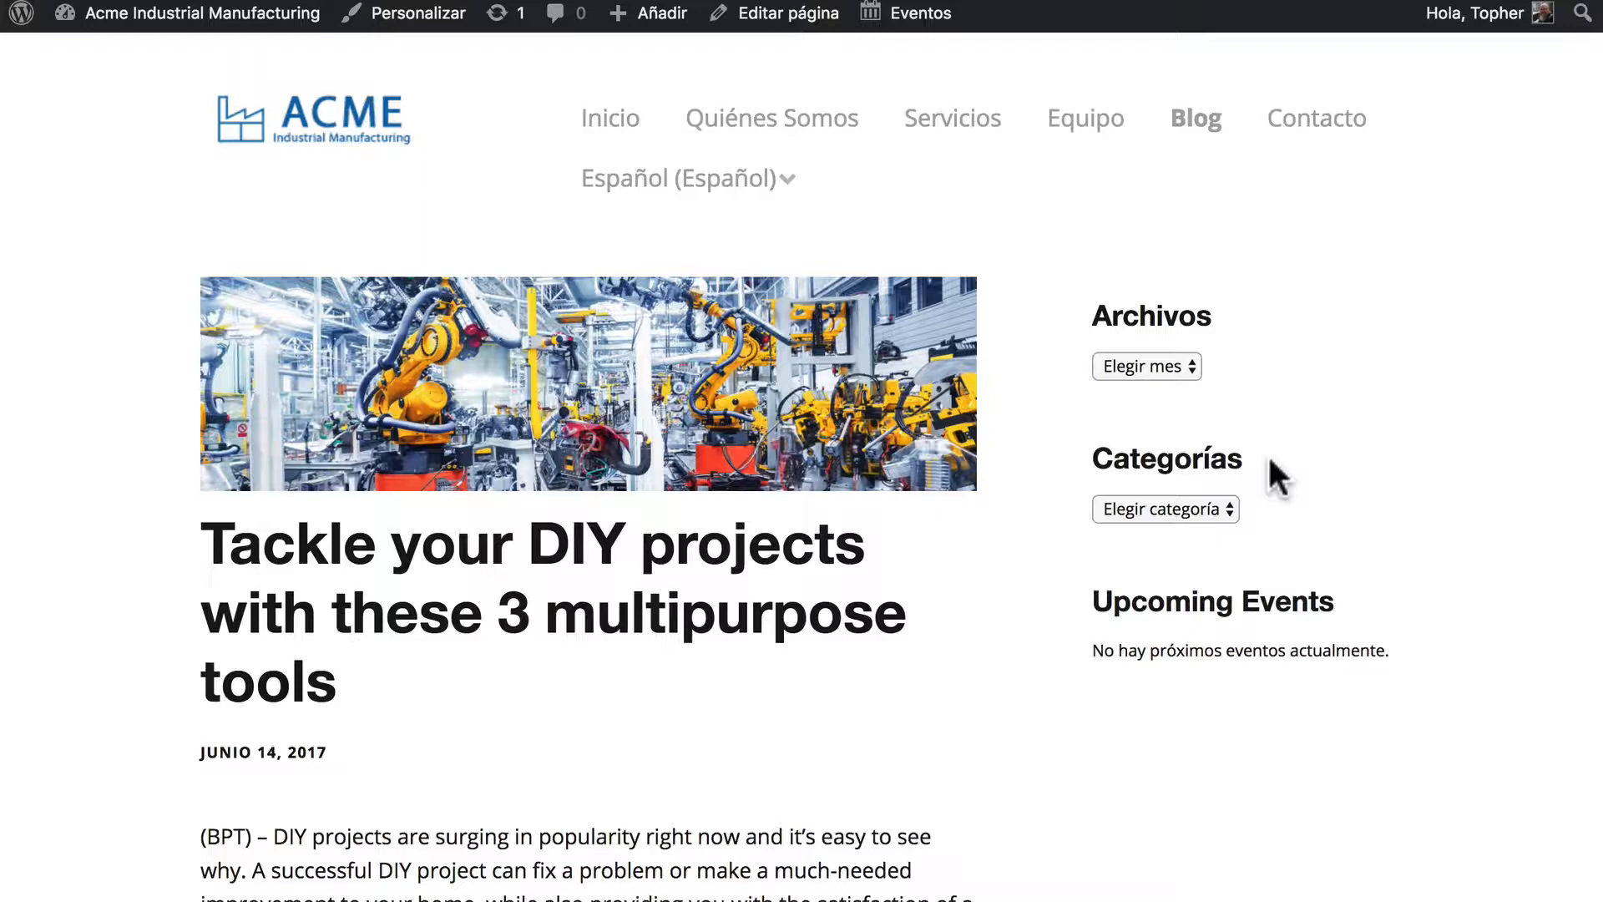
pyautogui.moveTo(1291, 601)
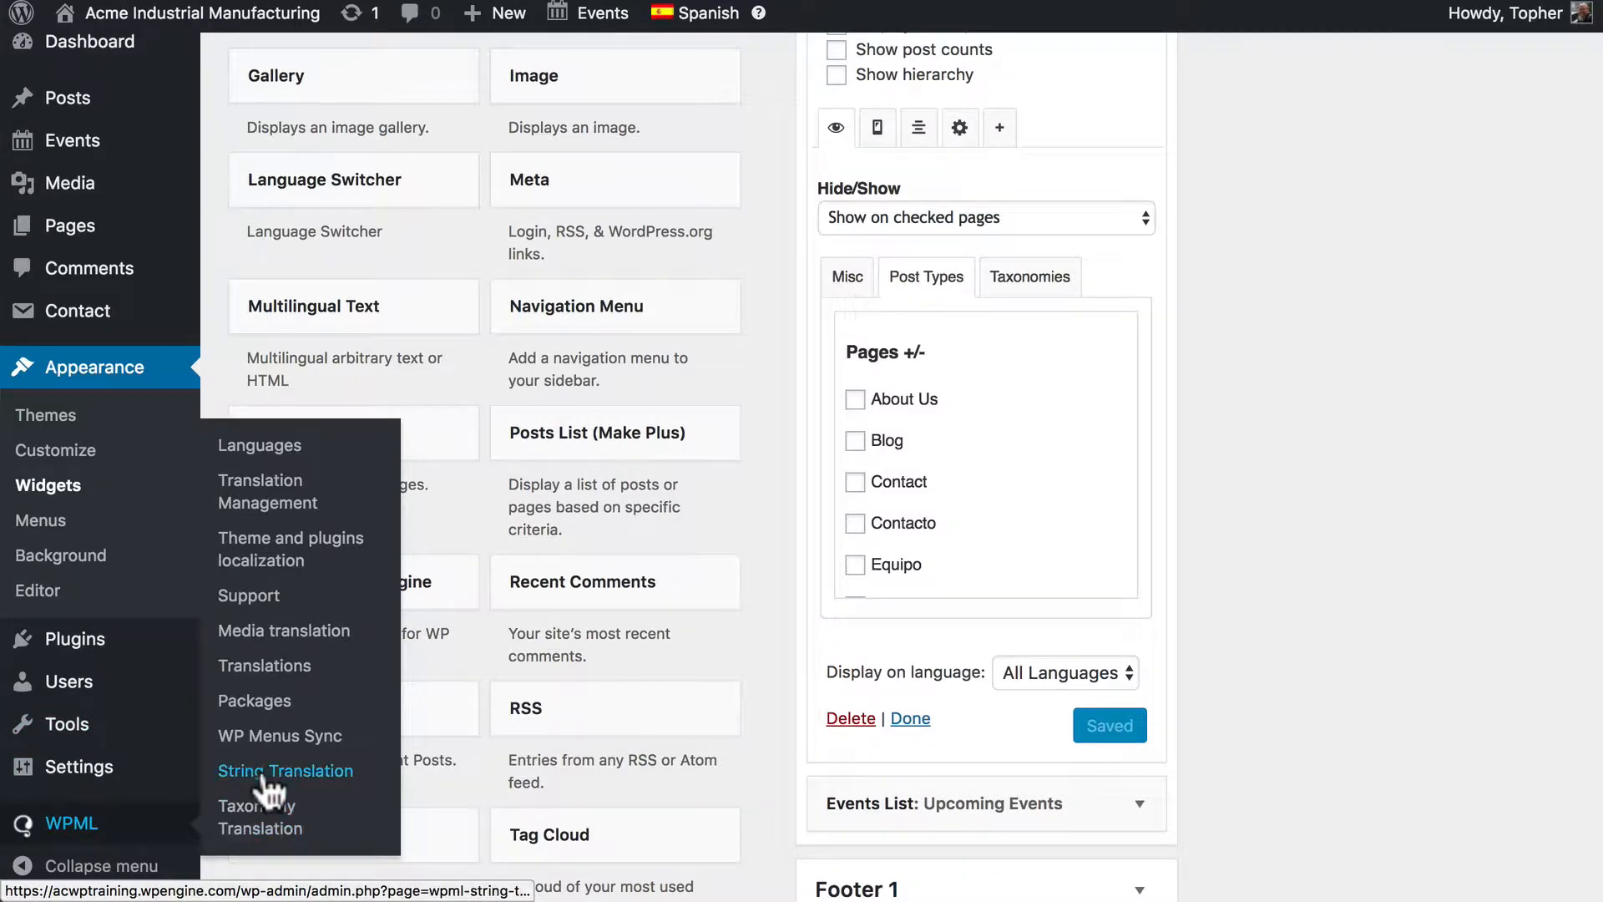
# Step: Review the WPML String Translation list and select the untranslated Upcoming Events widget title on the front end
pyautogui.click(285, 772)
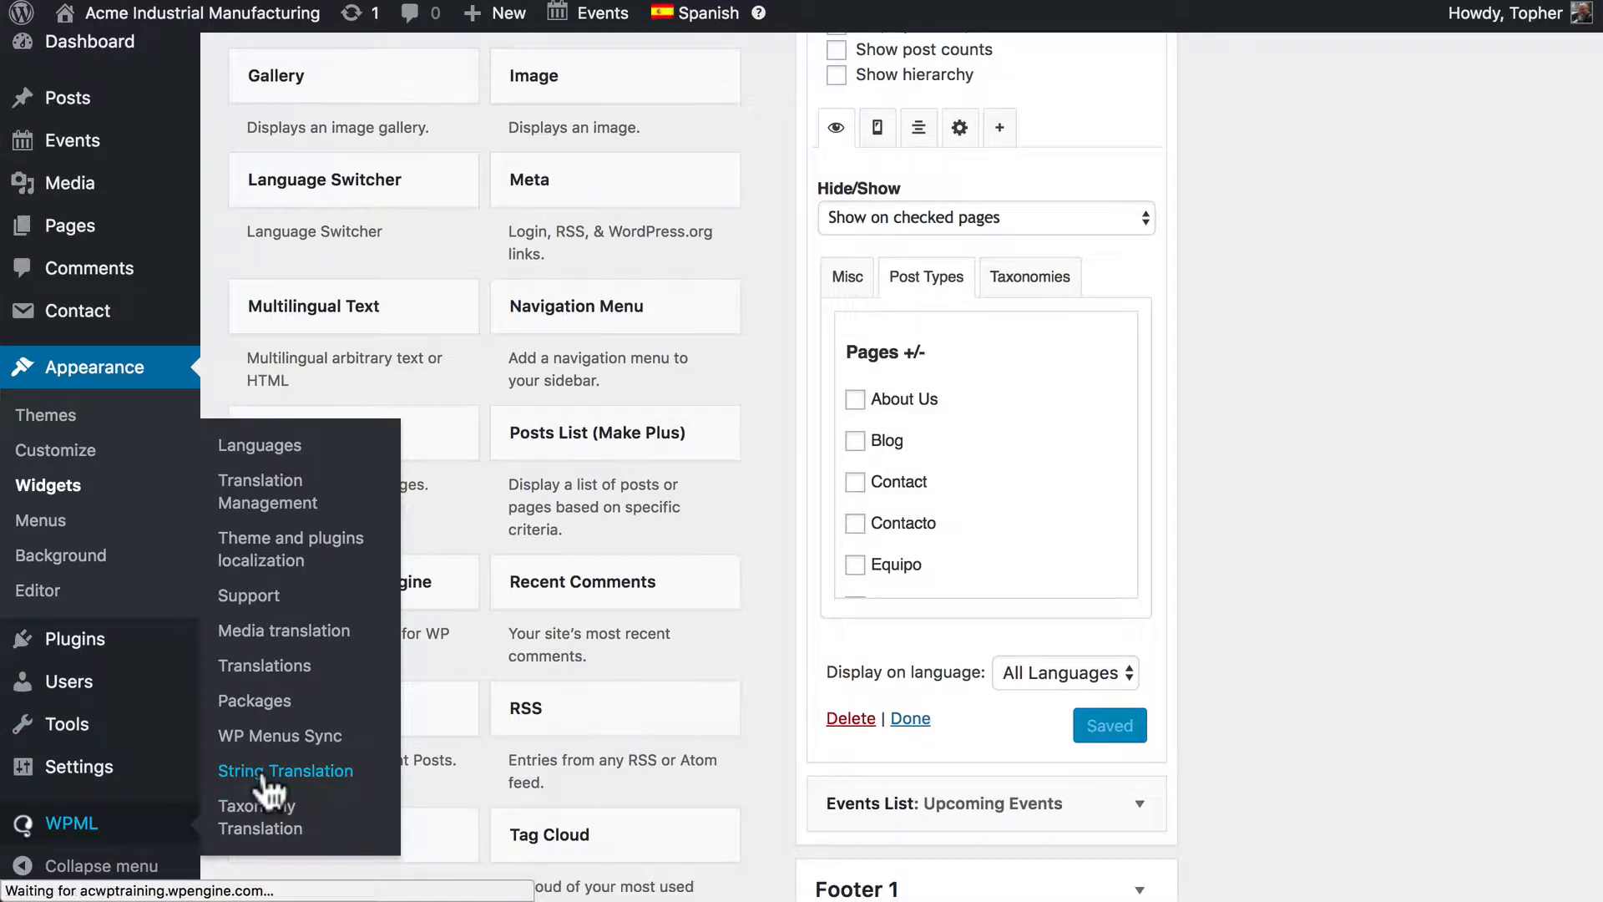
pyautogui.click(285, 769)
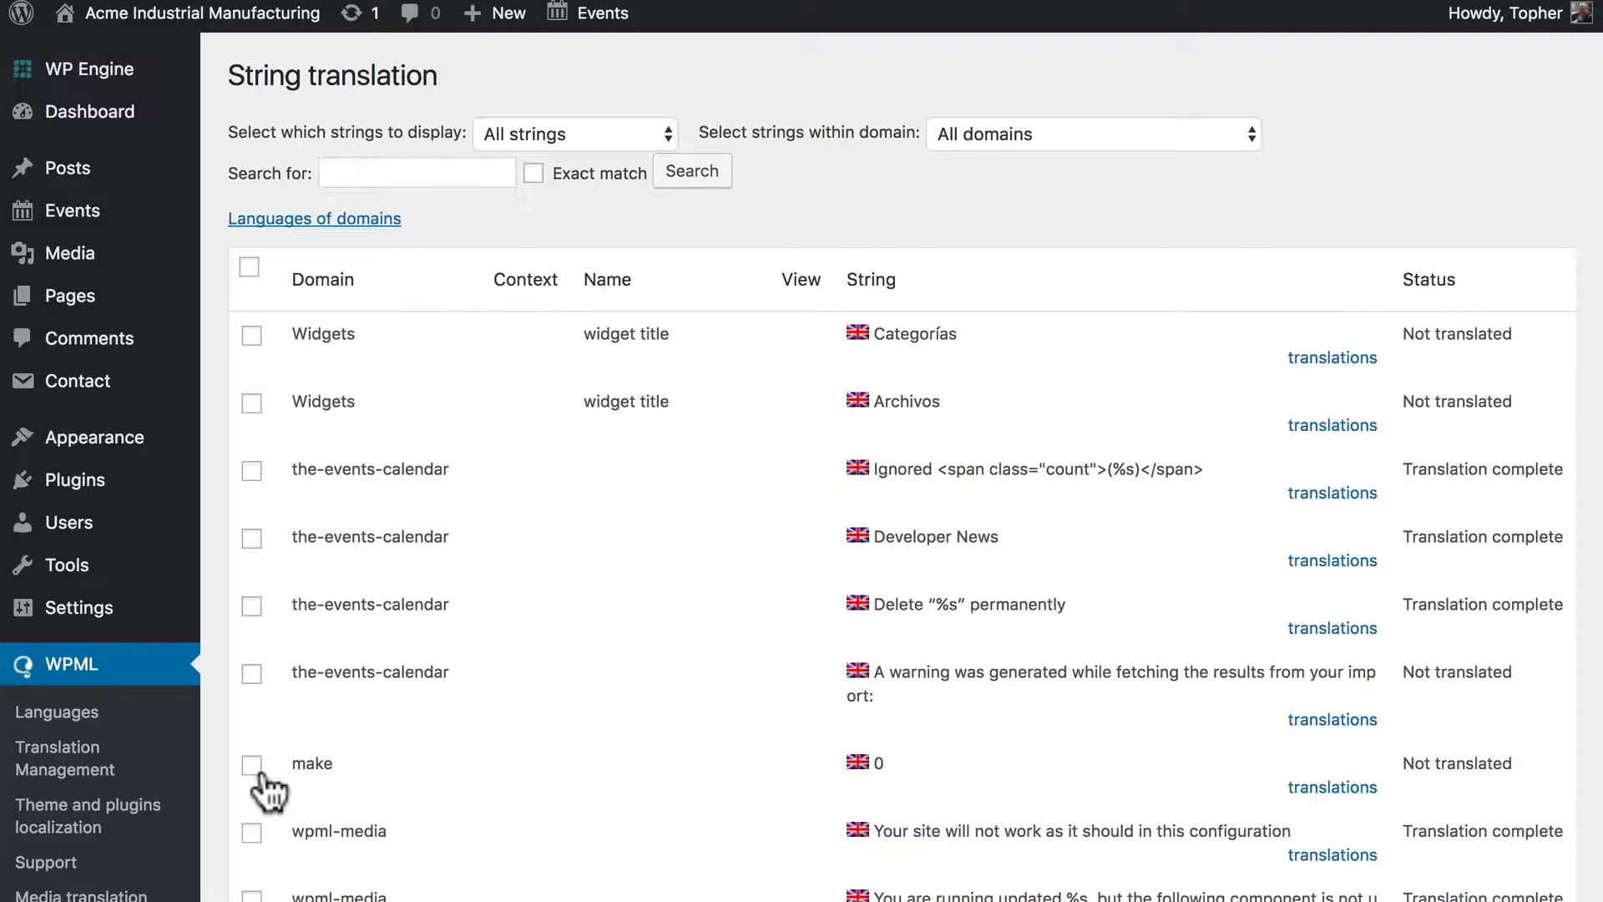
pyautogui.scroll(-3)
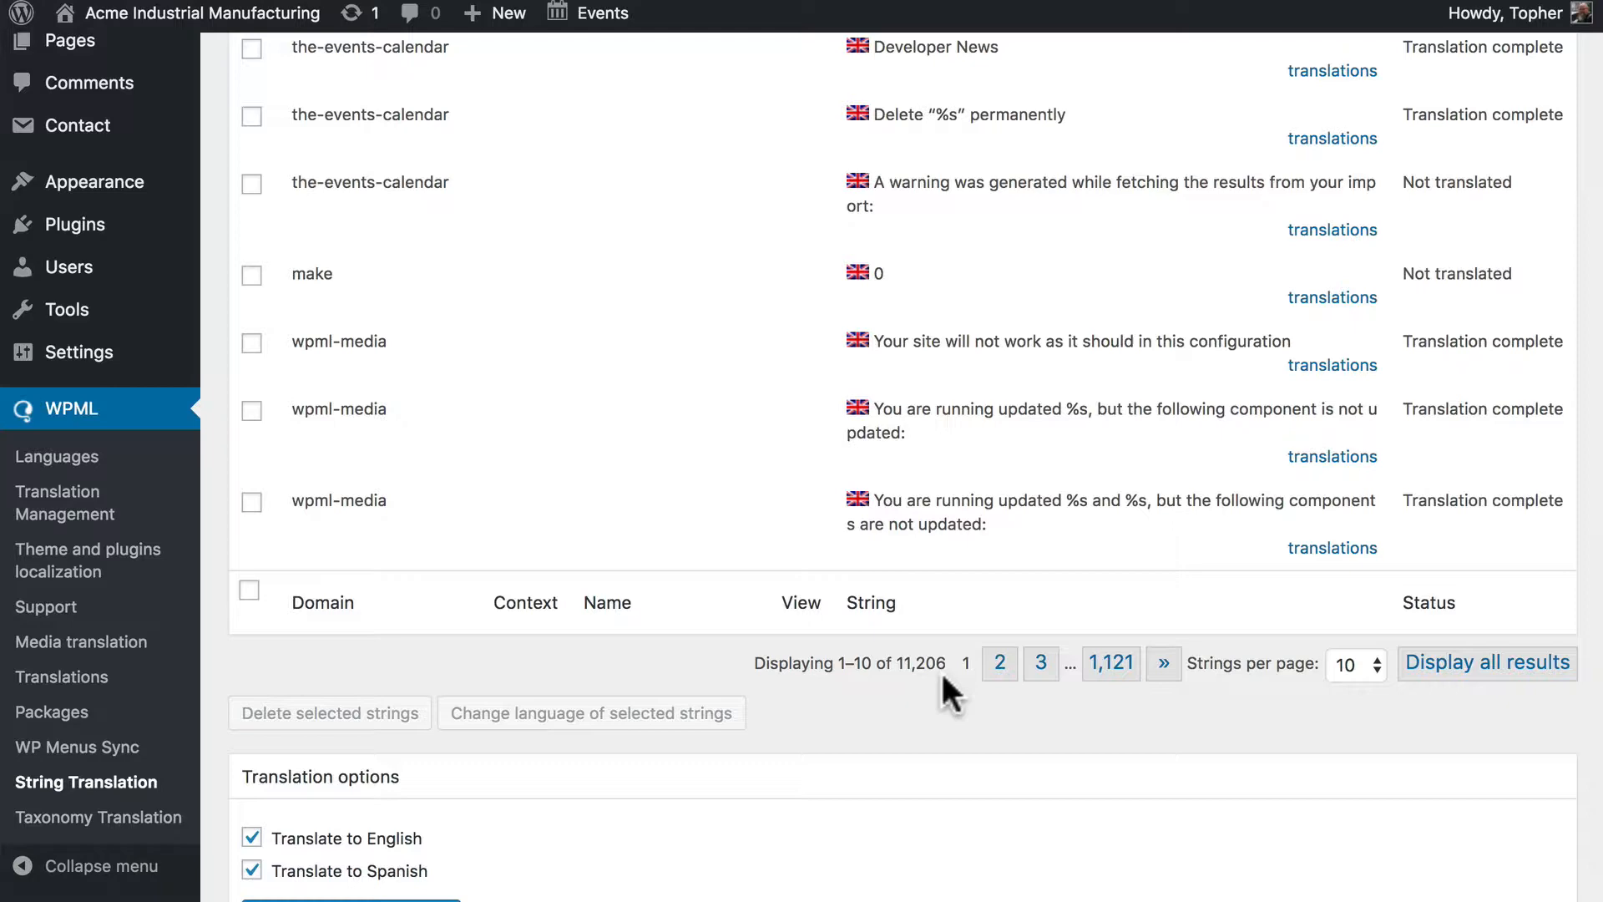
pyautogui.scroll(3)
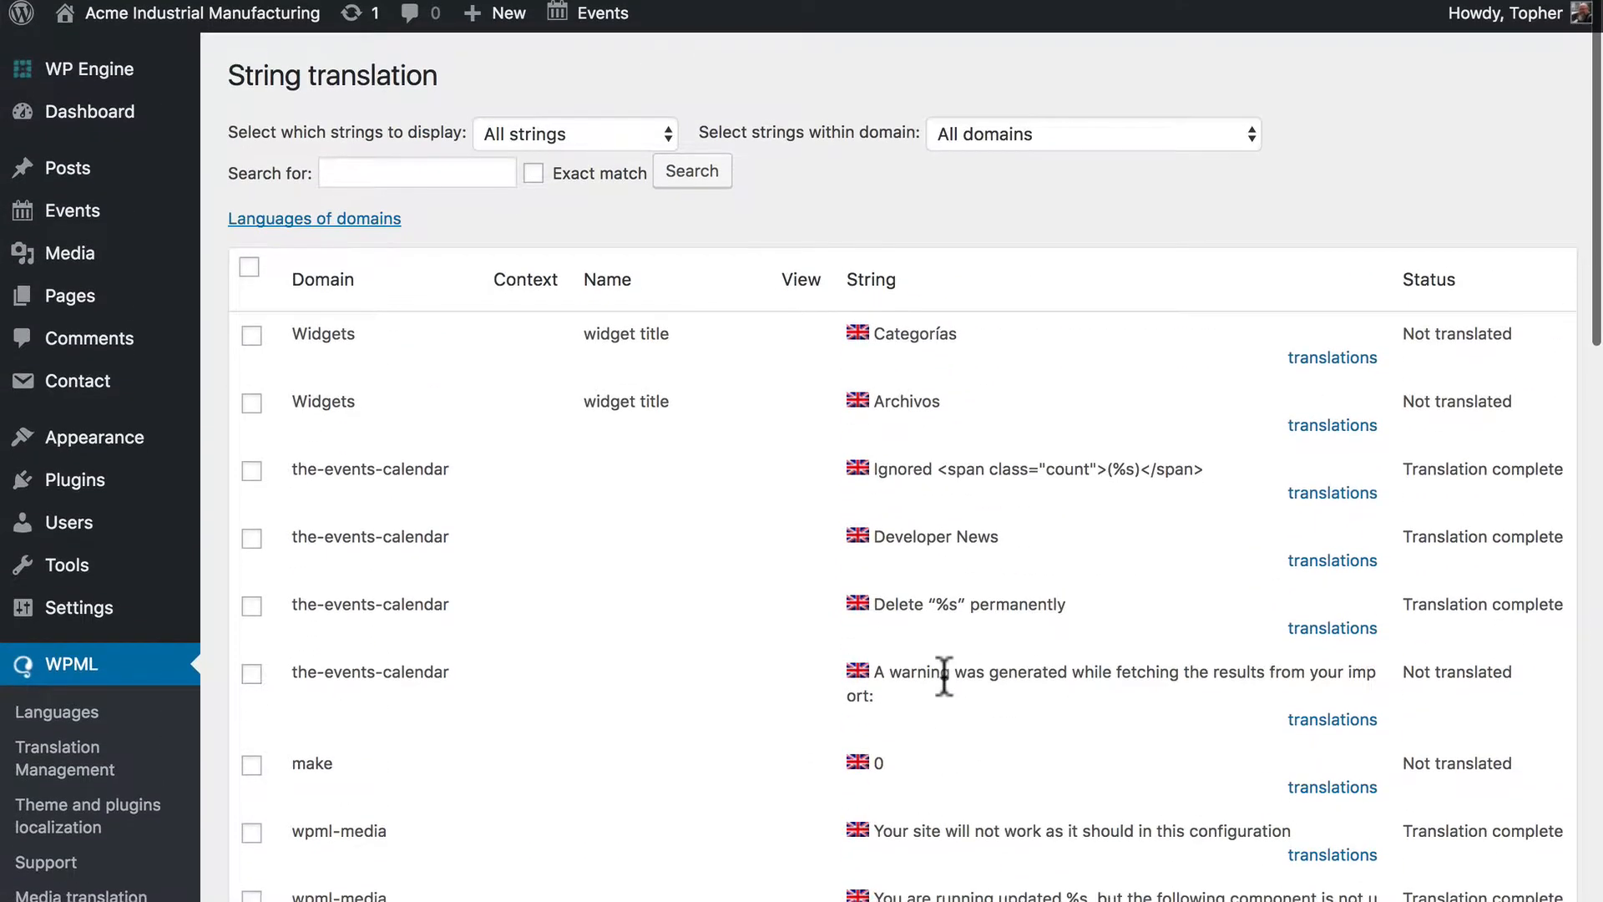
pyautogui.moveTo(798, 154)
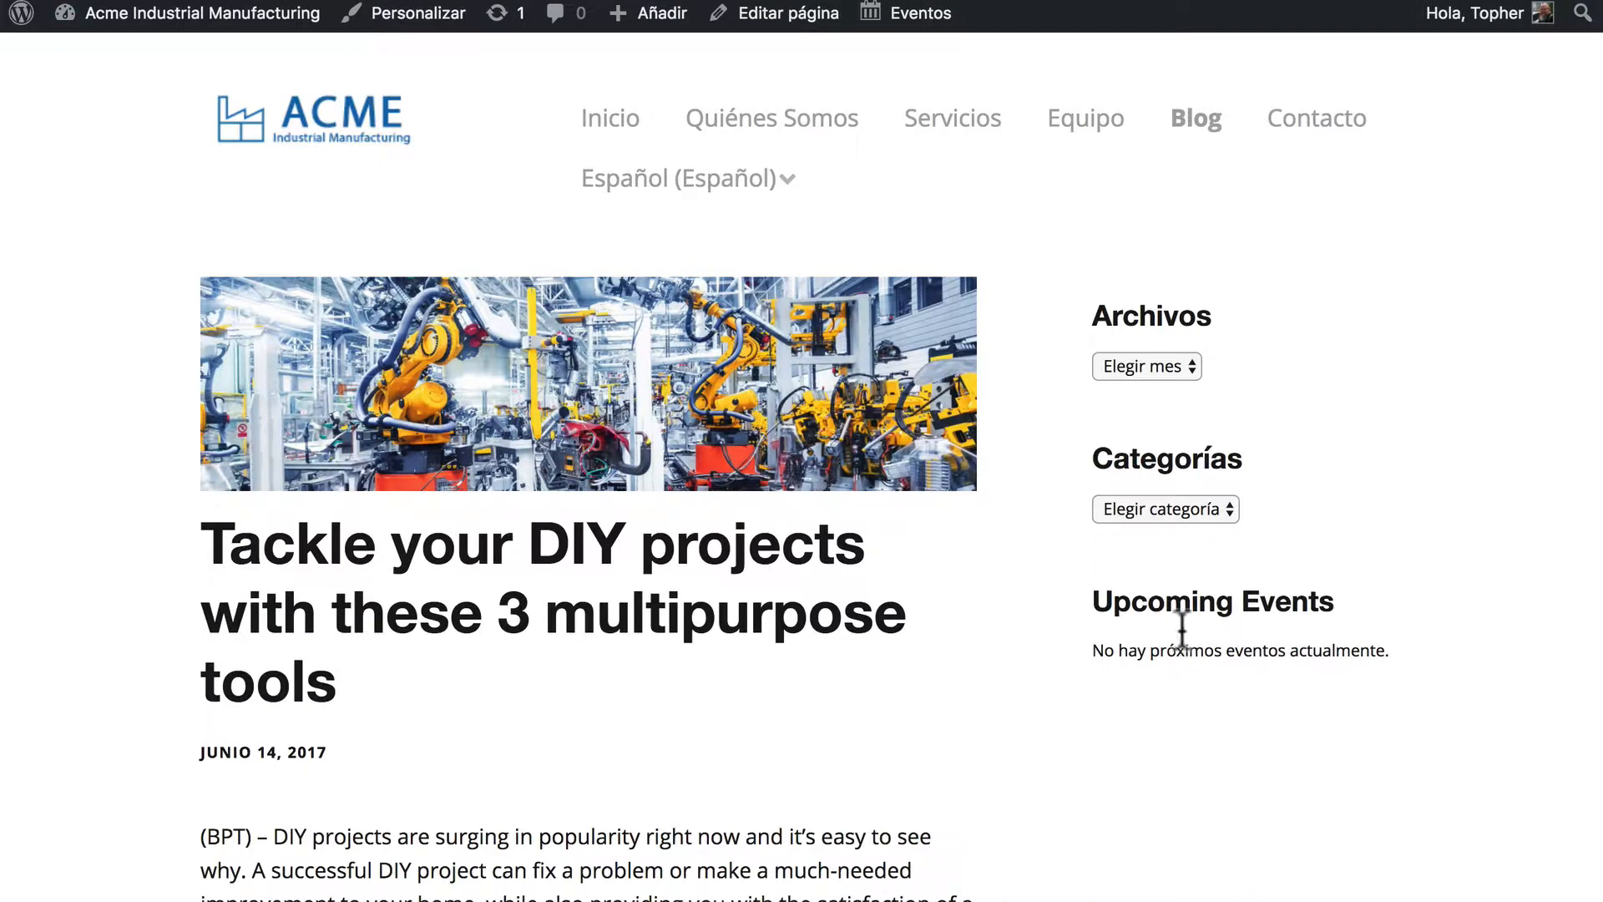
pyautogui.doubleClick(1213, 601)
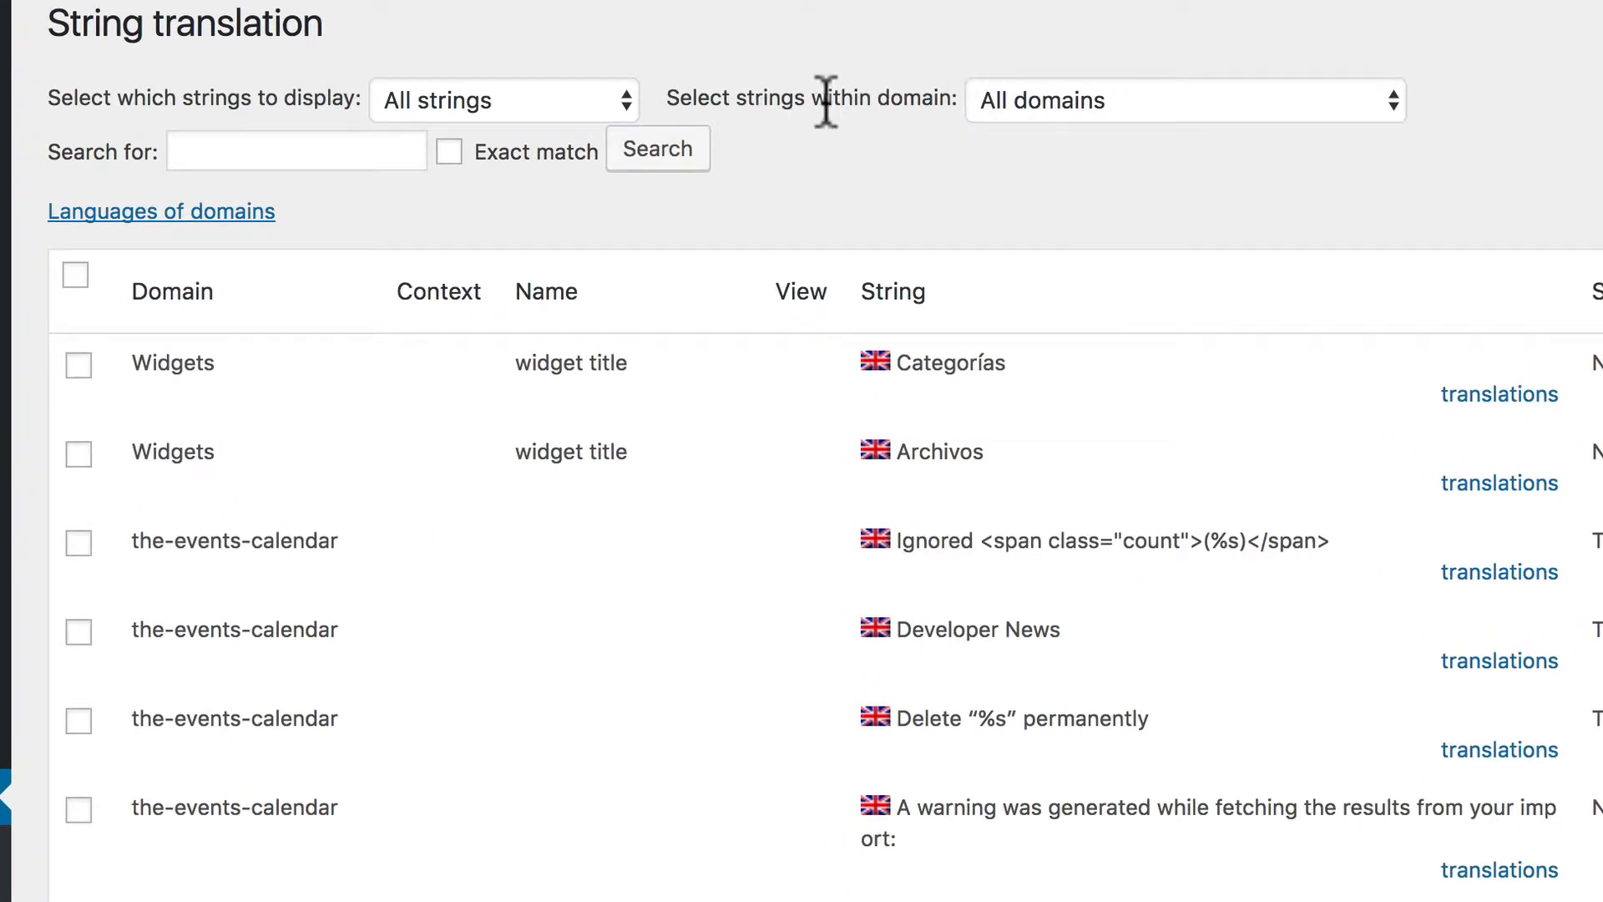
pyautogui.click(1184, 100)
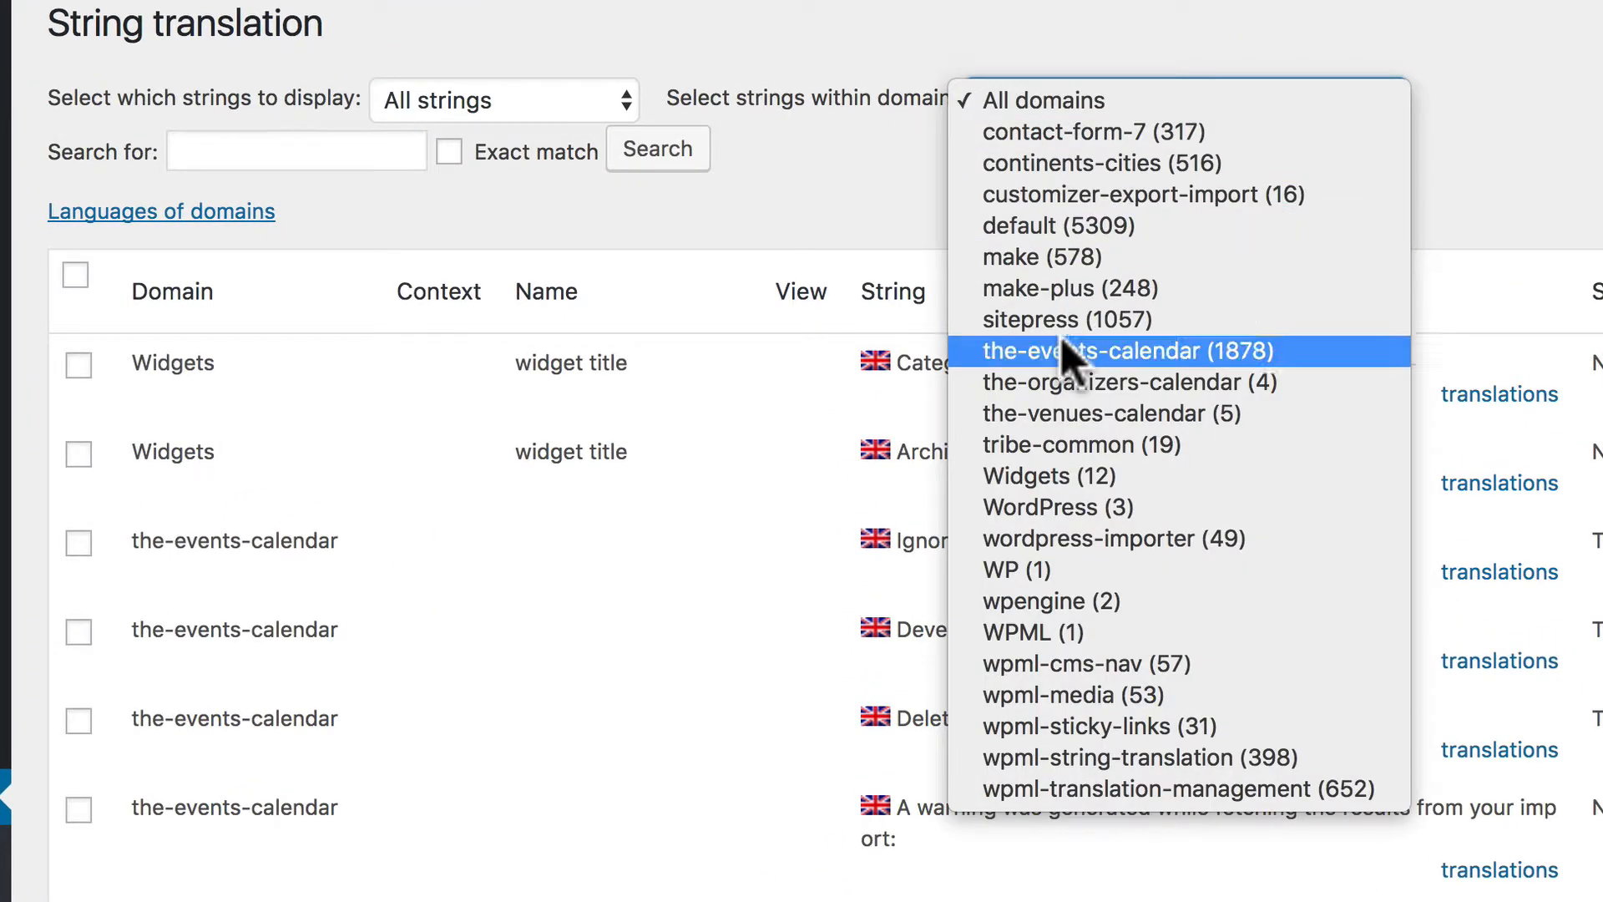
pyautogui.moveTo(1084, 508)
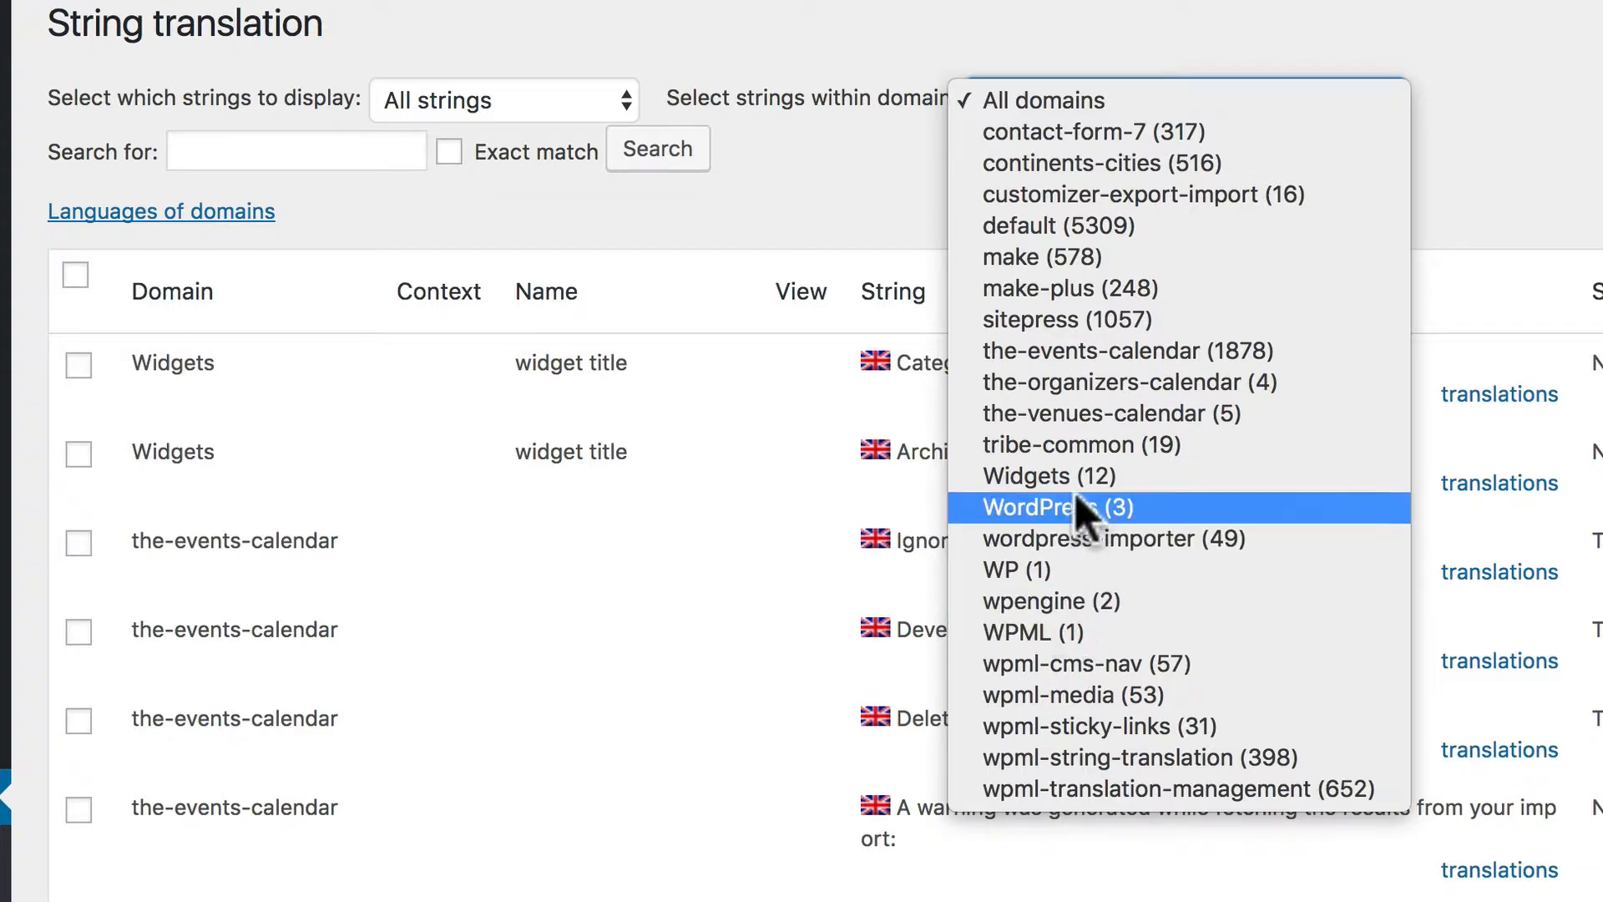
pyautogui.click(1045, 476)
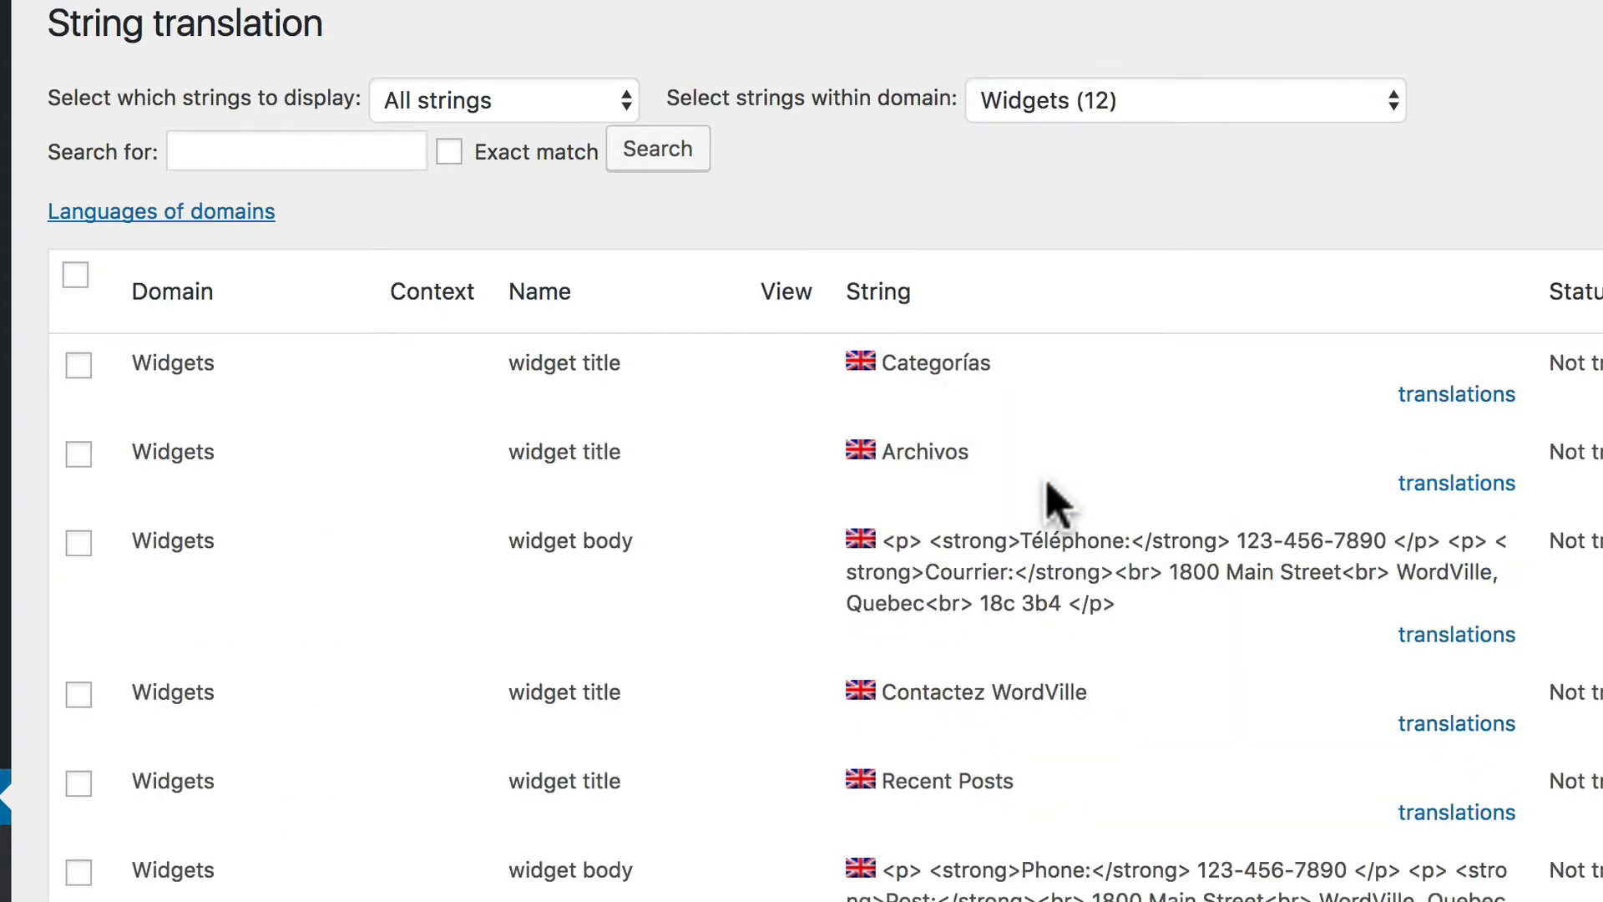
pyautogui.scroll(-3)
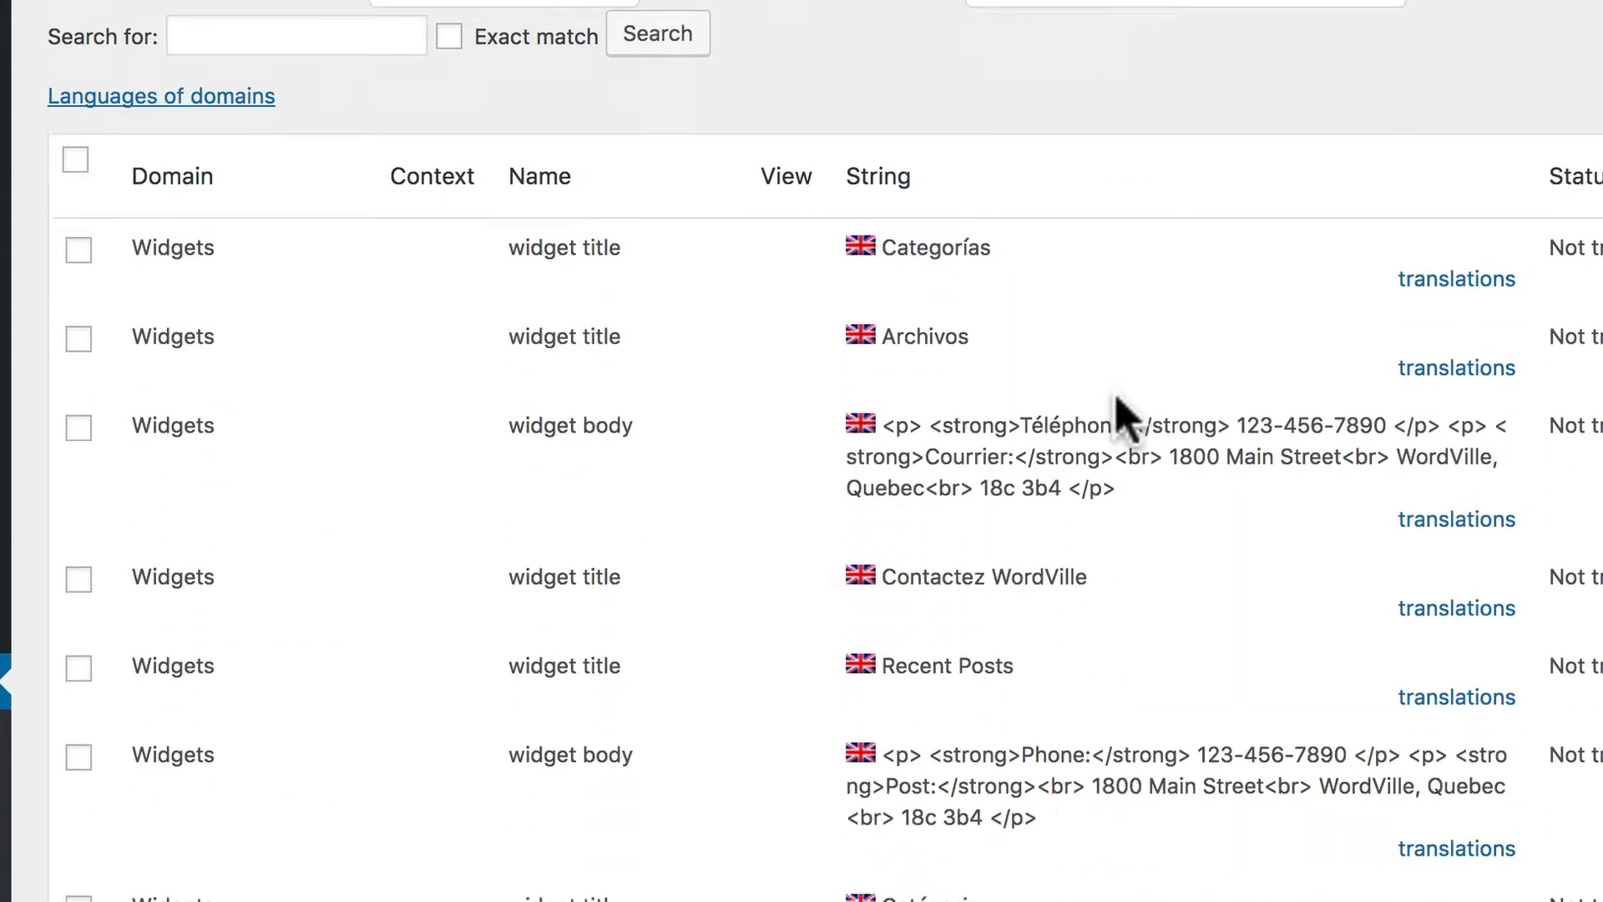
pyautogui.scroll(-3)
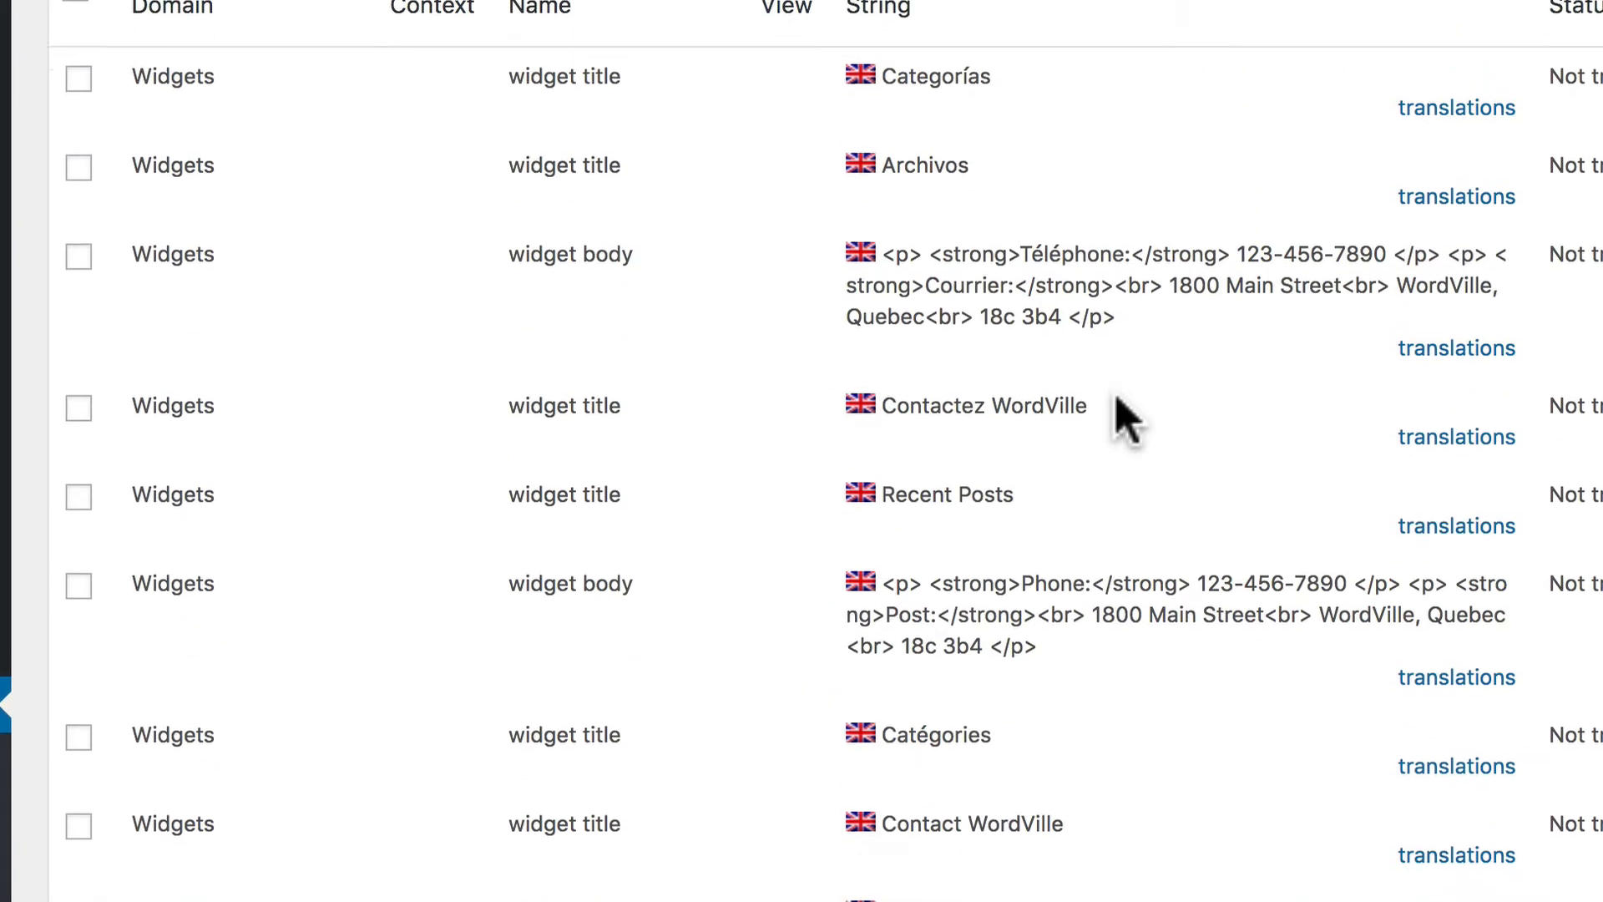
pyautogui.scroll(-3)
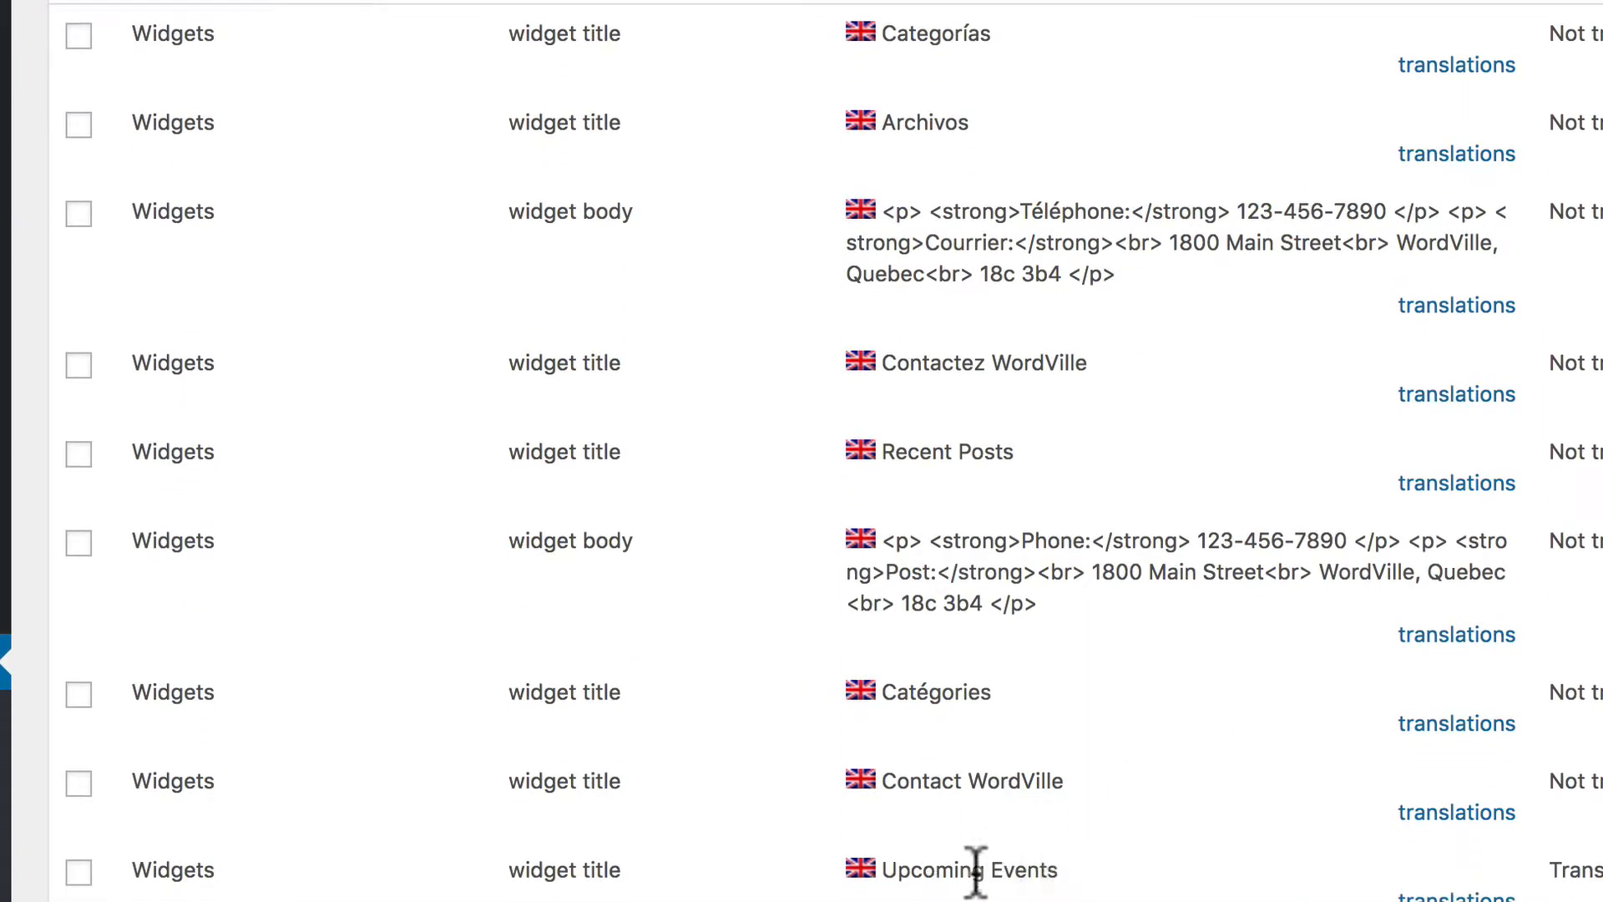
pyautogui.moveTo(1185, 439)
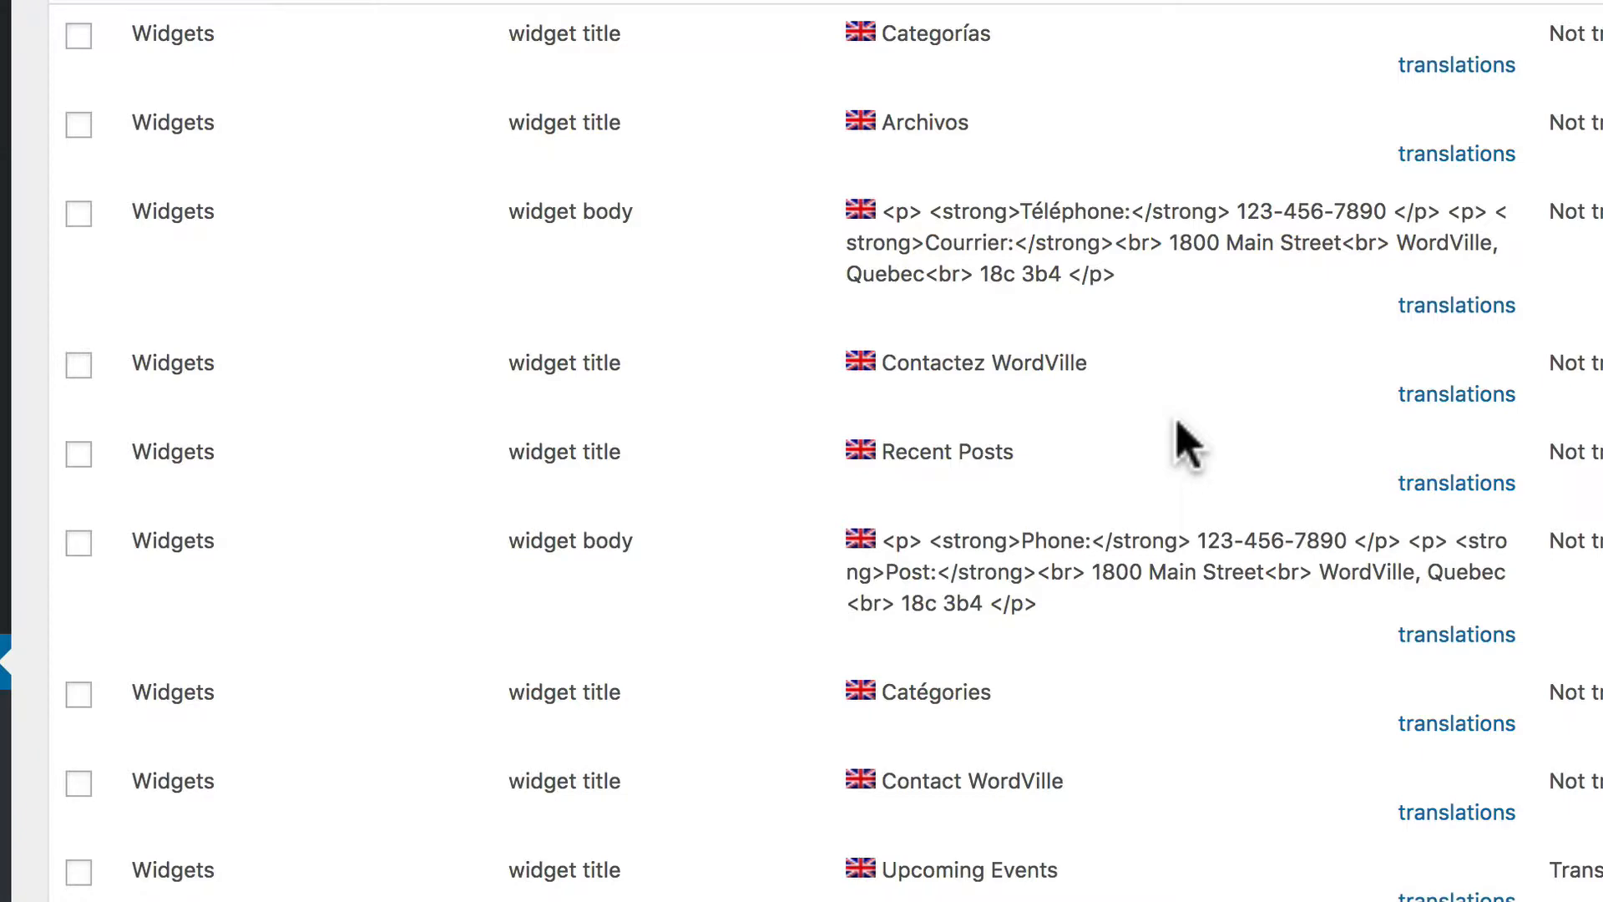
pyautogui.scroll(3)
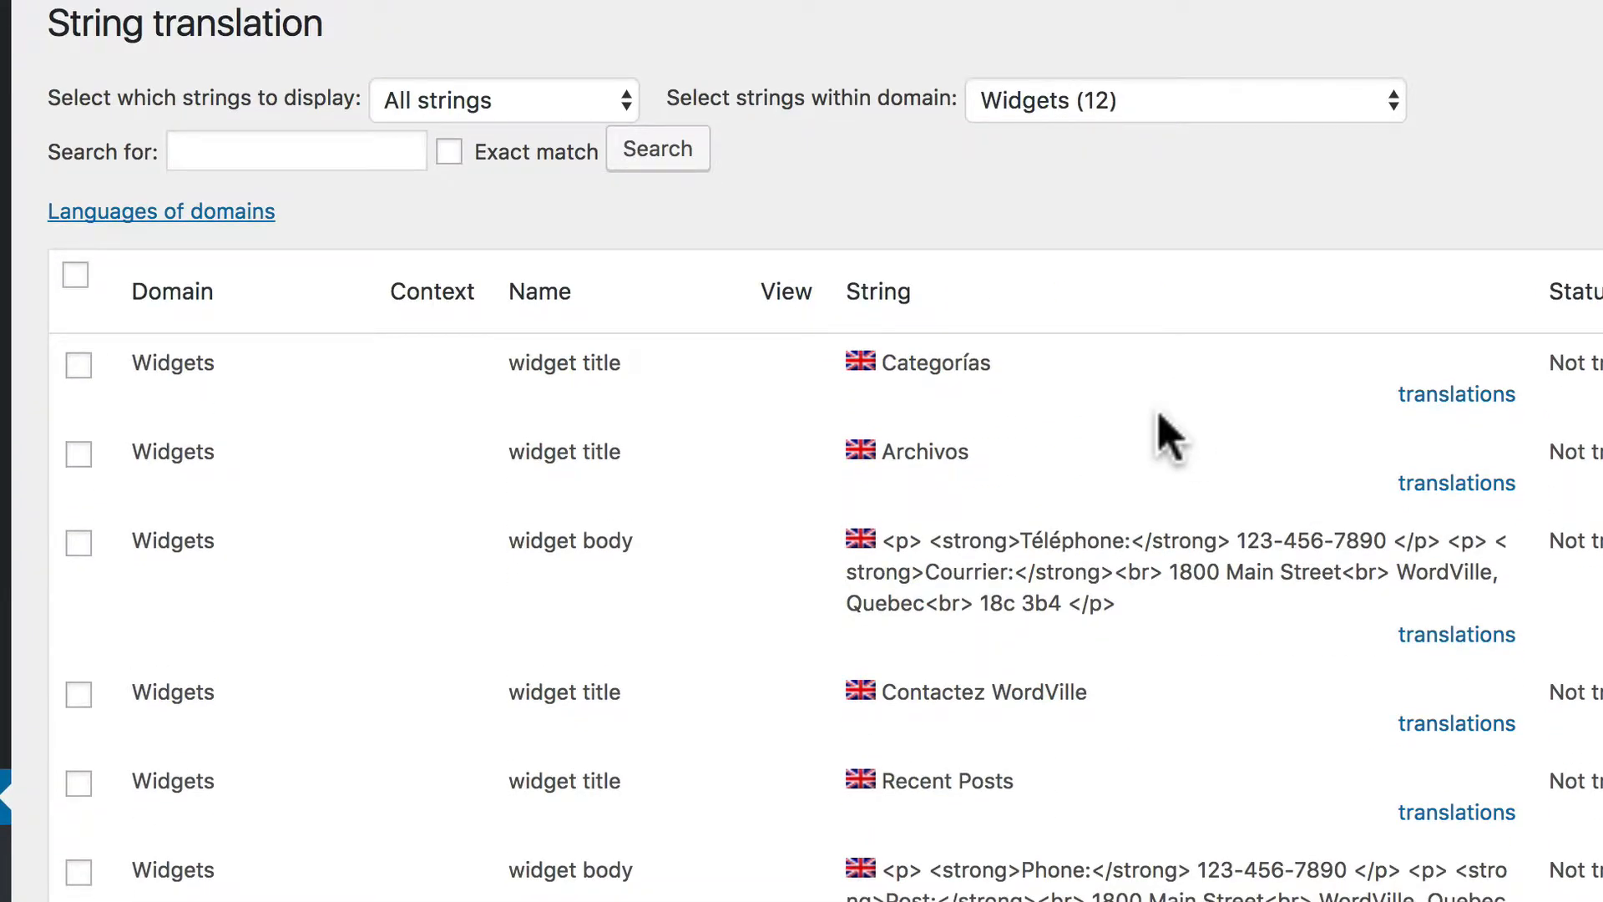
# Step: Search the widget strings for 'Upcoming Events' with Exact match, leaving only that title listed
pyautogui.click(295, 150)
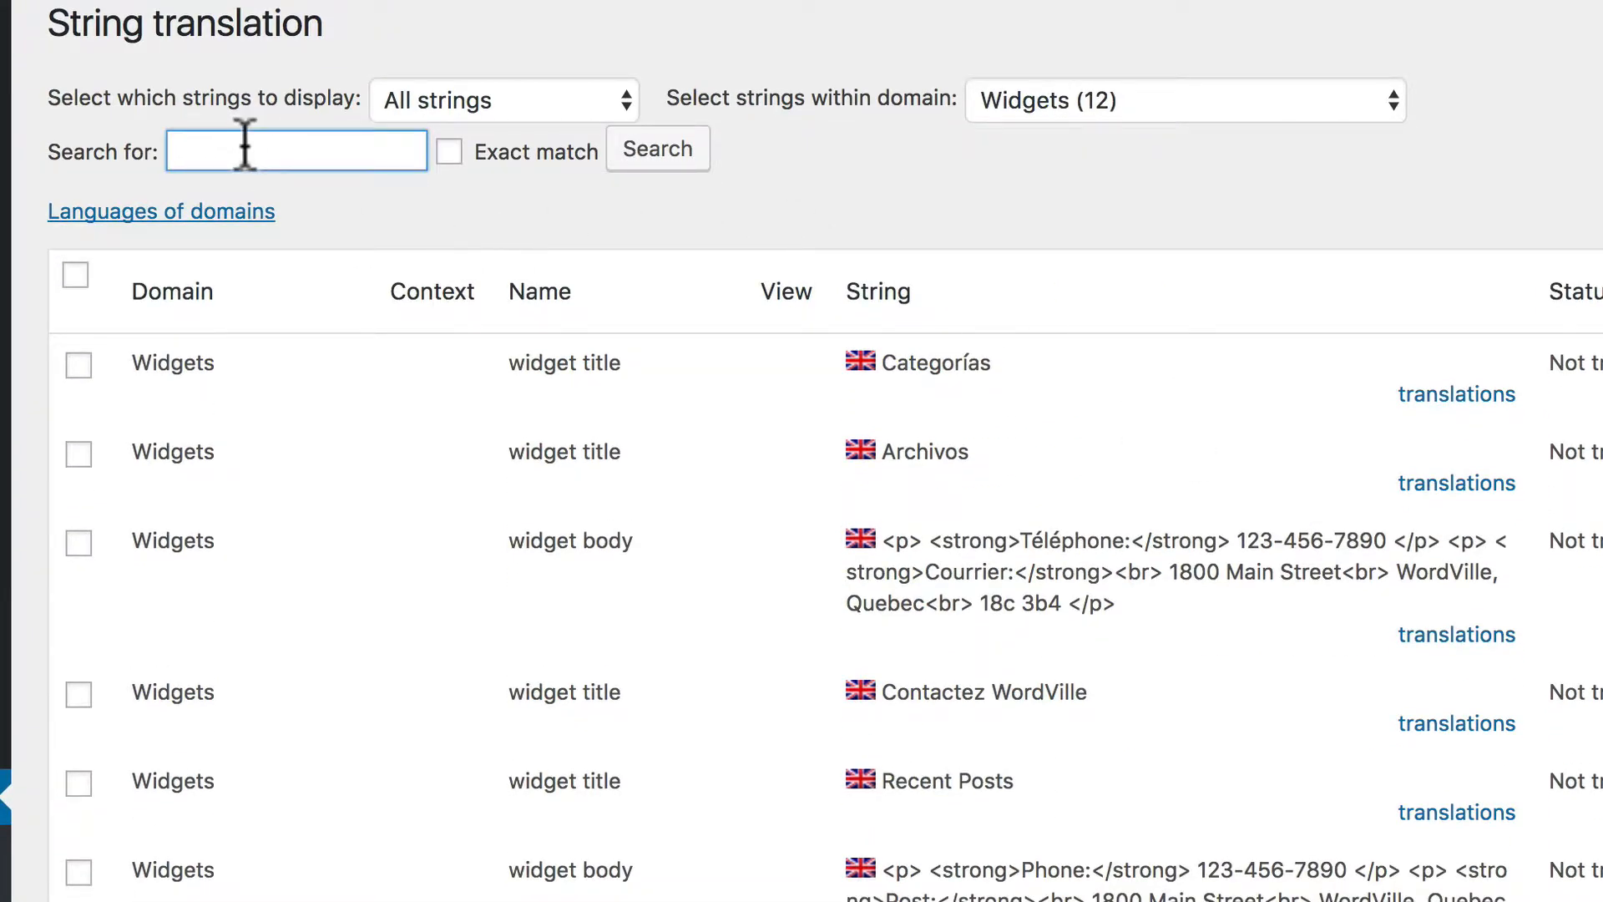
pyautogui.write('Upcoming Events')
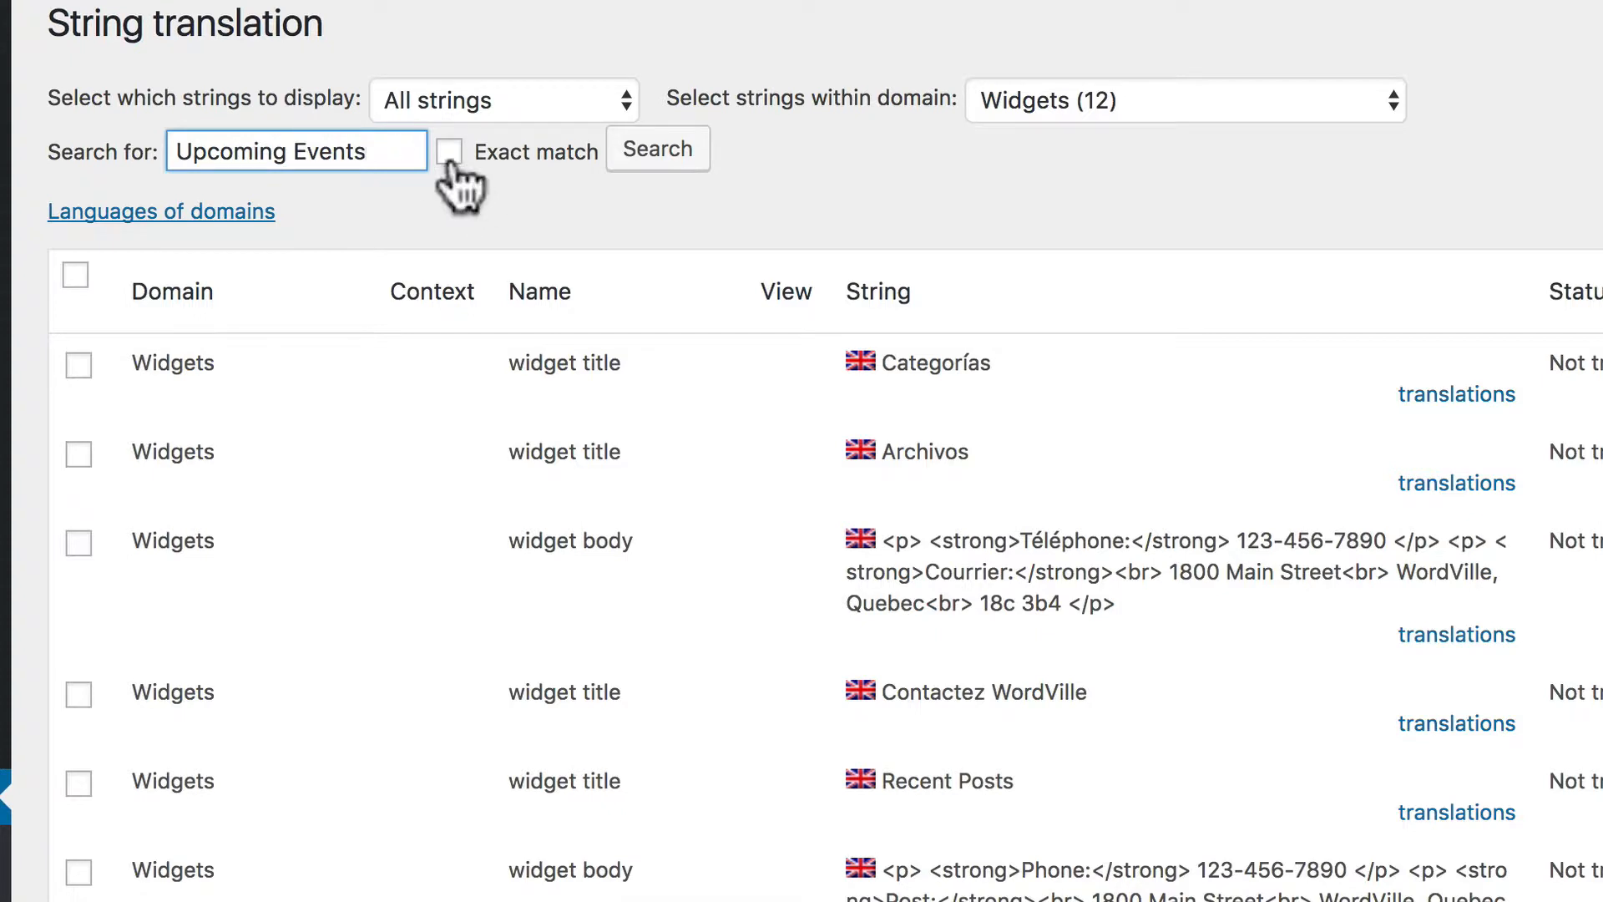
pyautogui.click(447, 152)
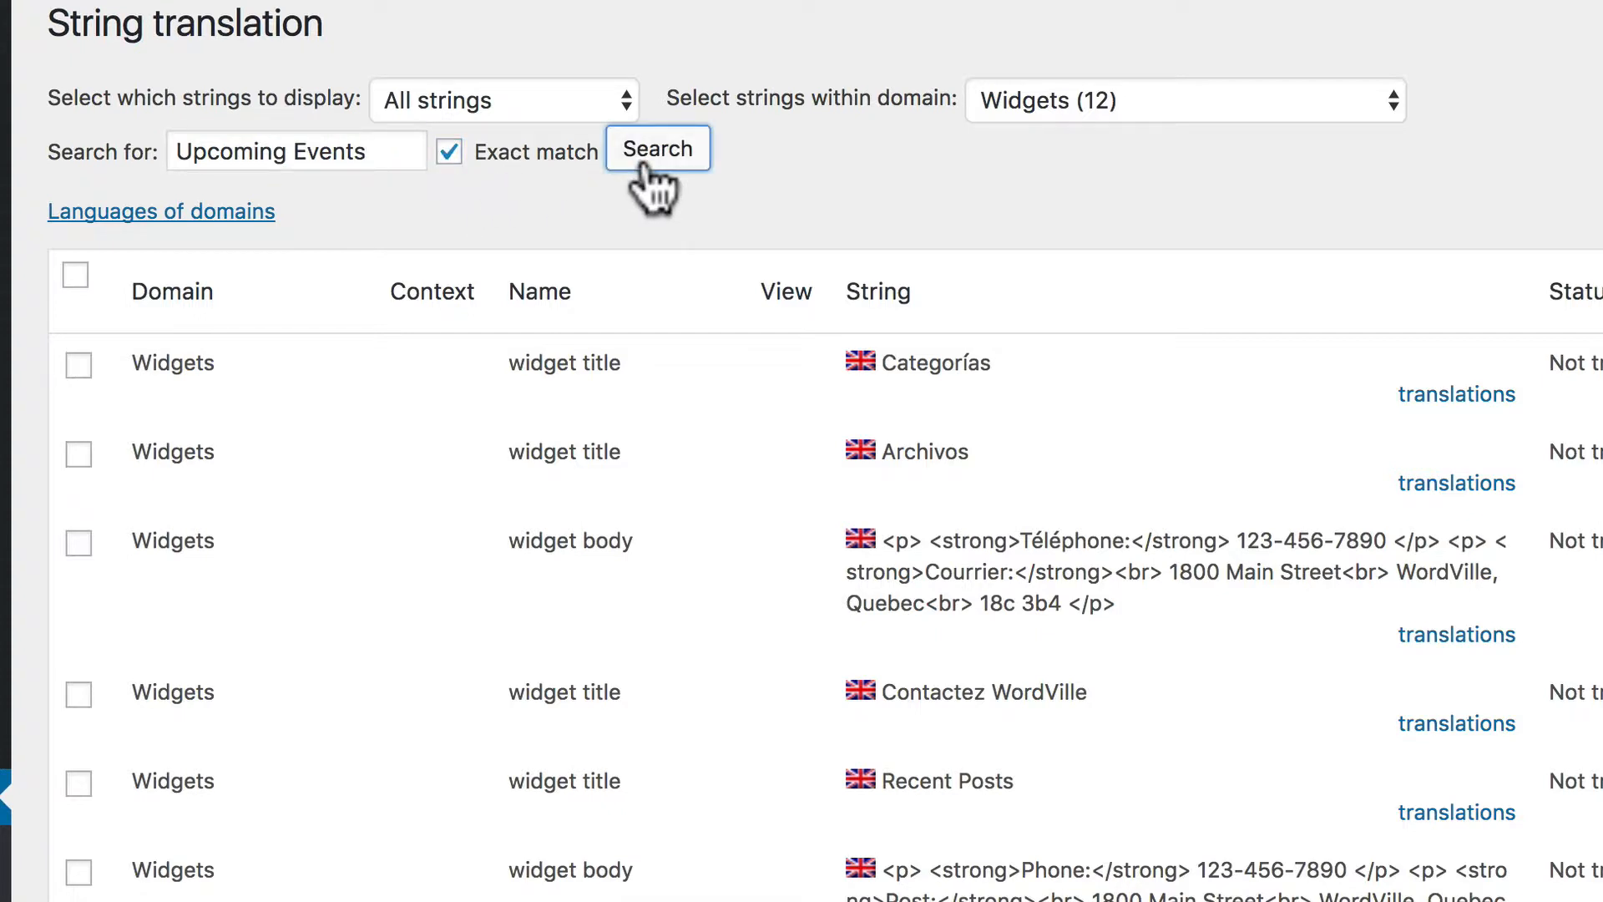
pyautogui.click(658, 149)
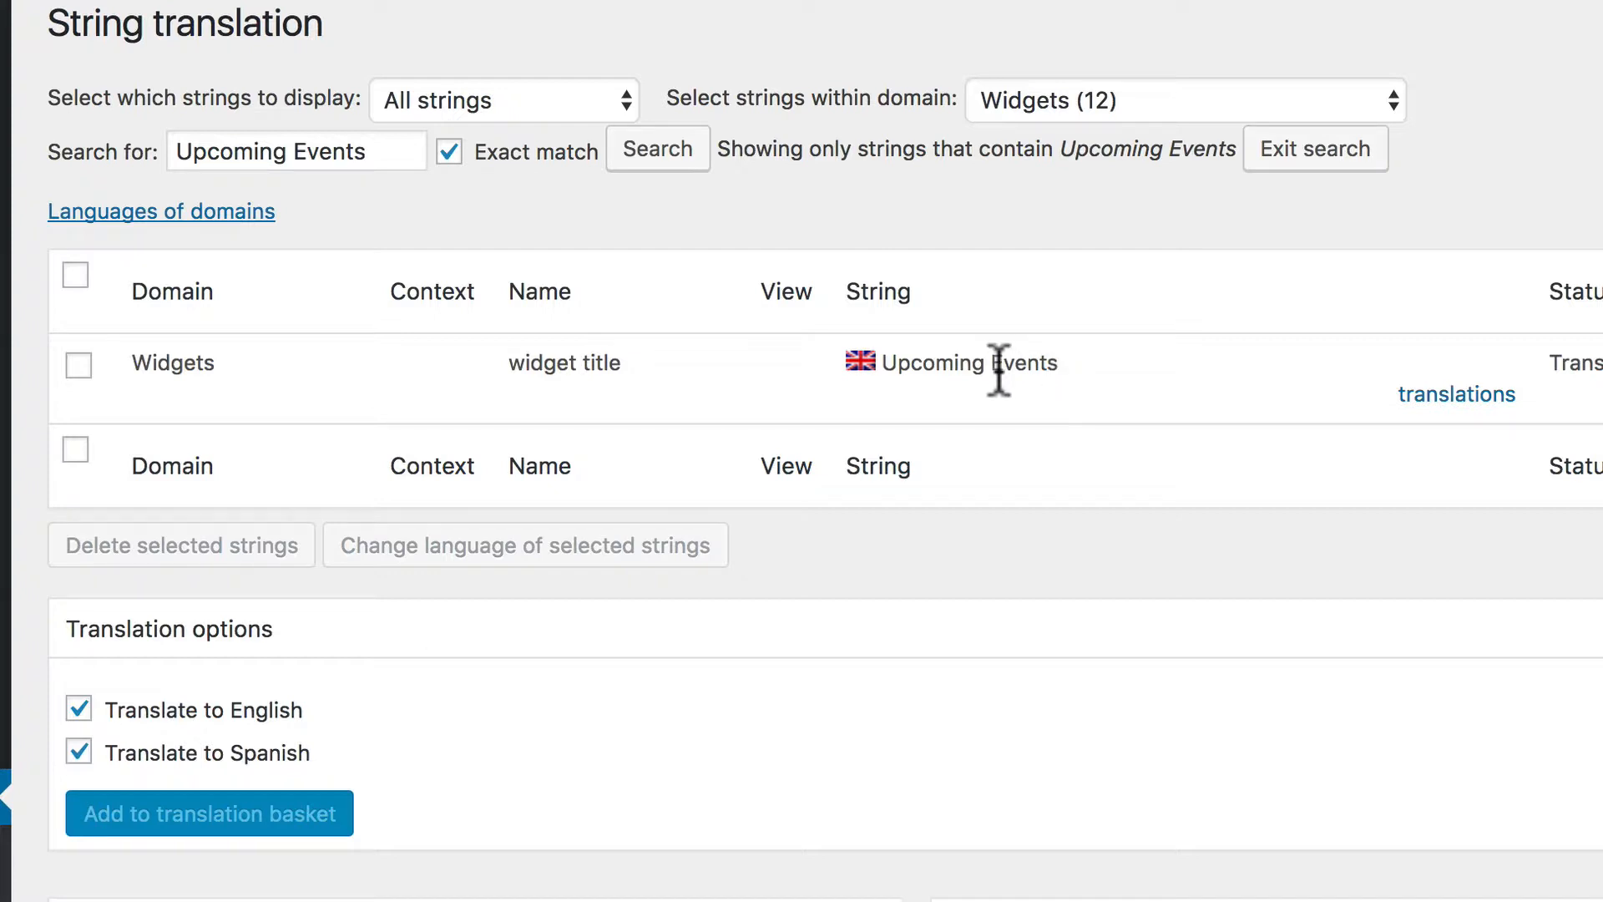
pyautogui.scroll(-3)
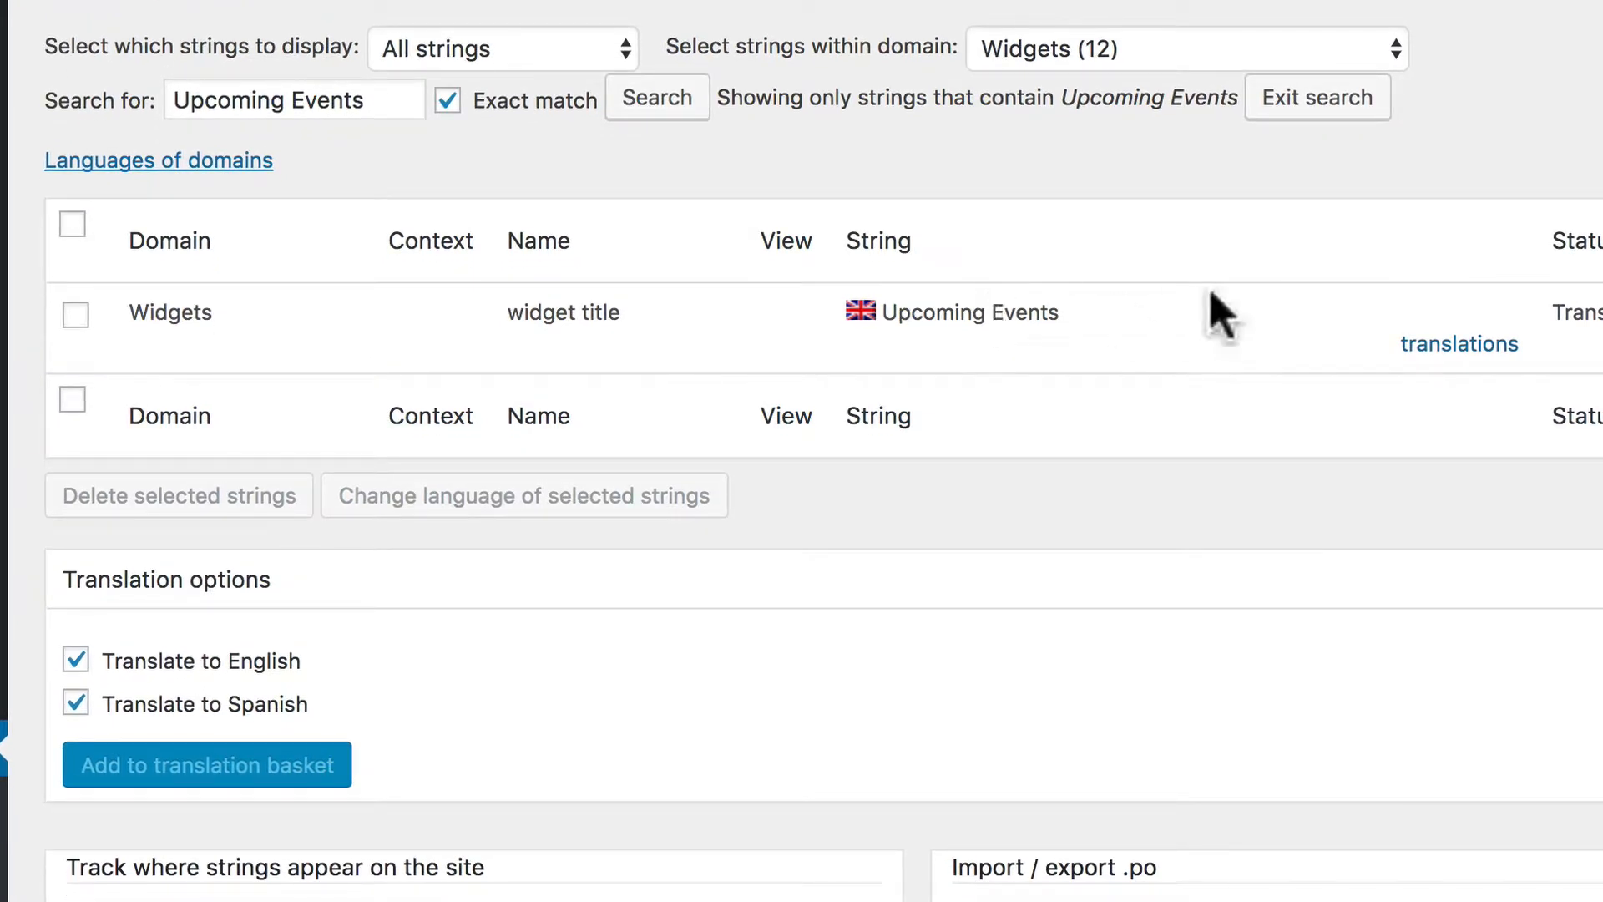
# Step: Enter 'Próximos Eventos' as the Spanish translation of Upcoming Events and mark it complete
pyautogui.click(1460, 343)
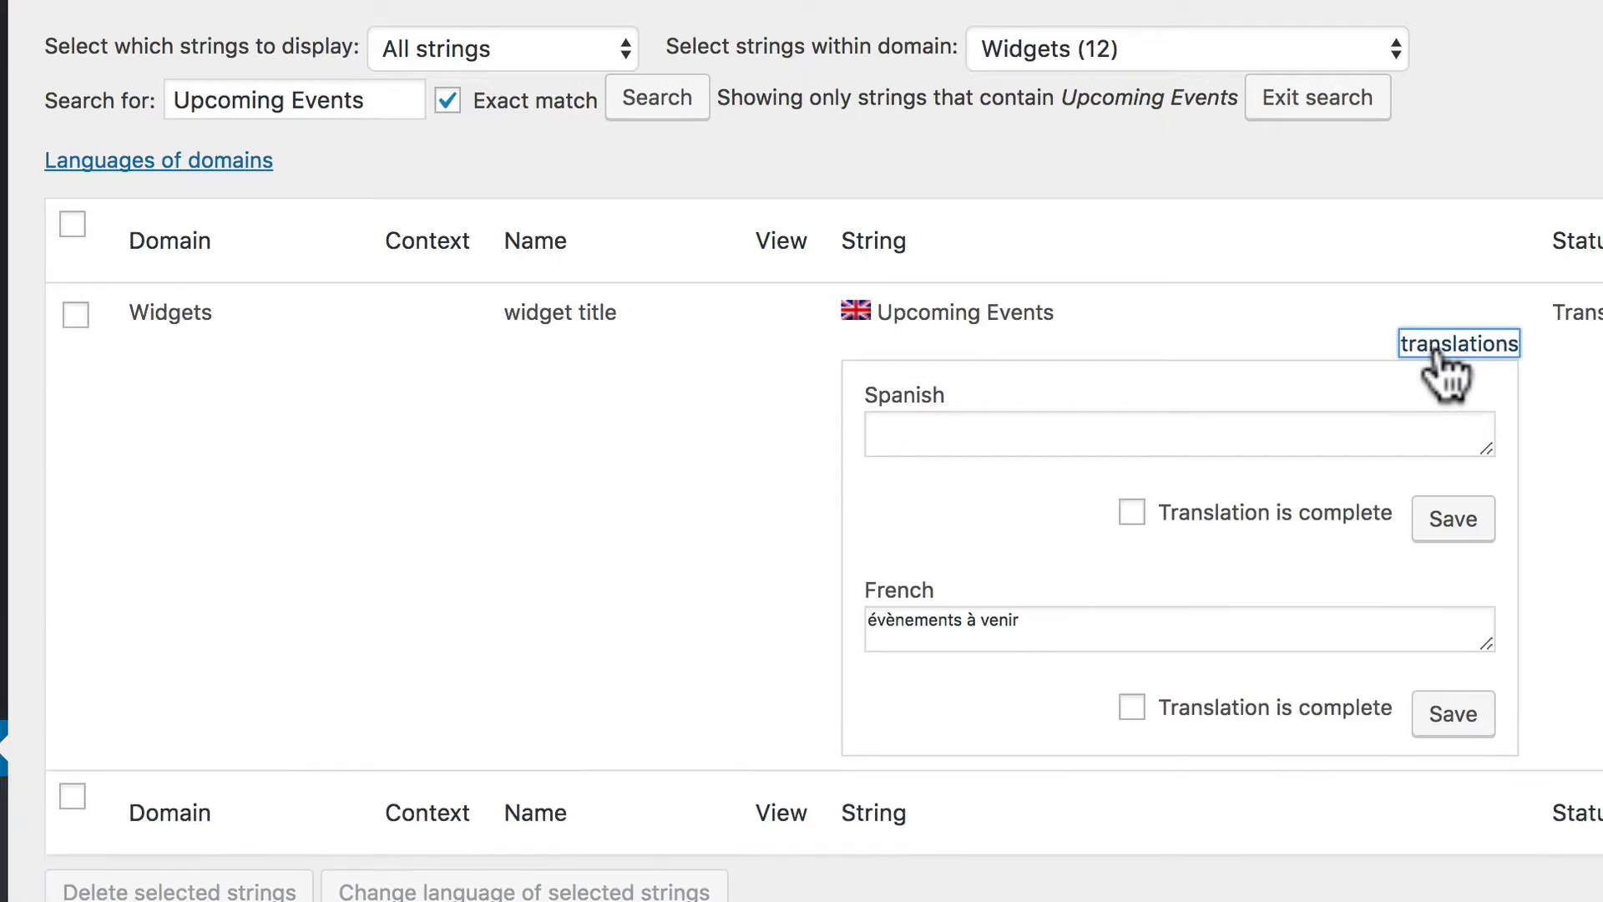
pyautogui.write('Próximos Eventos')
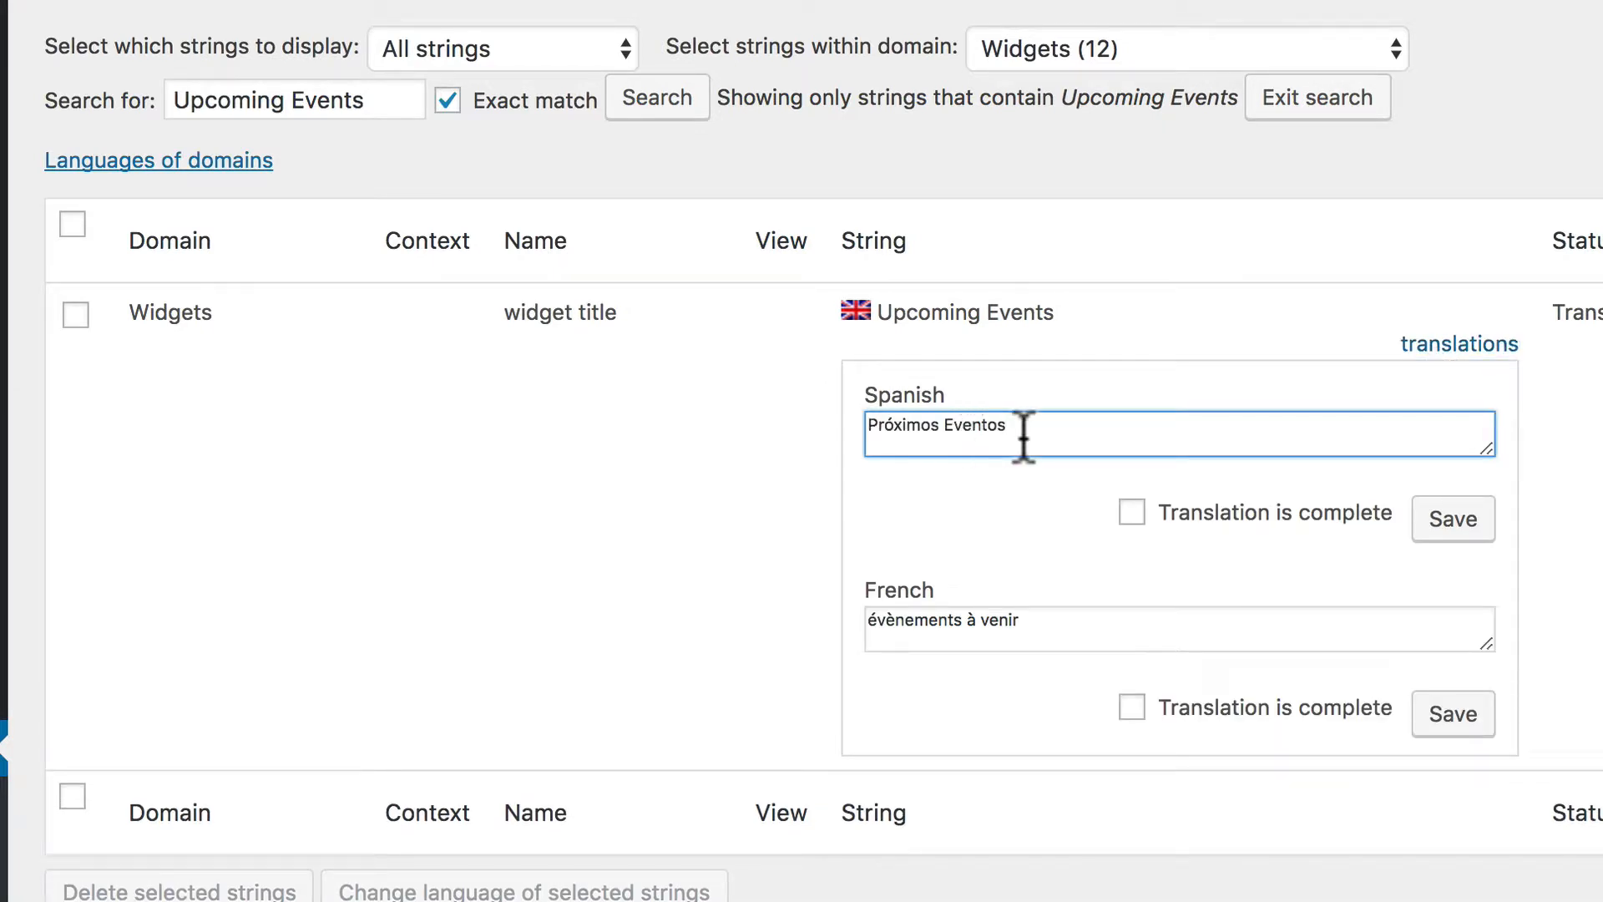
pyautogui.click(1453, 517)
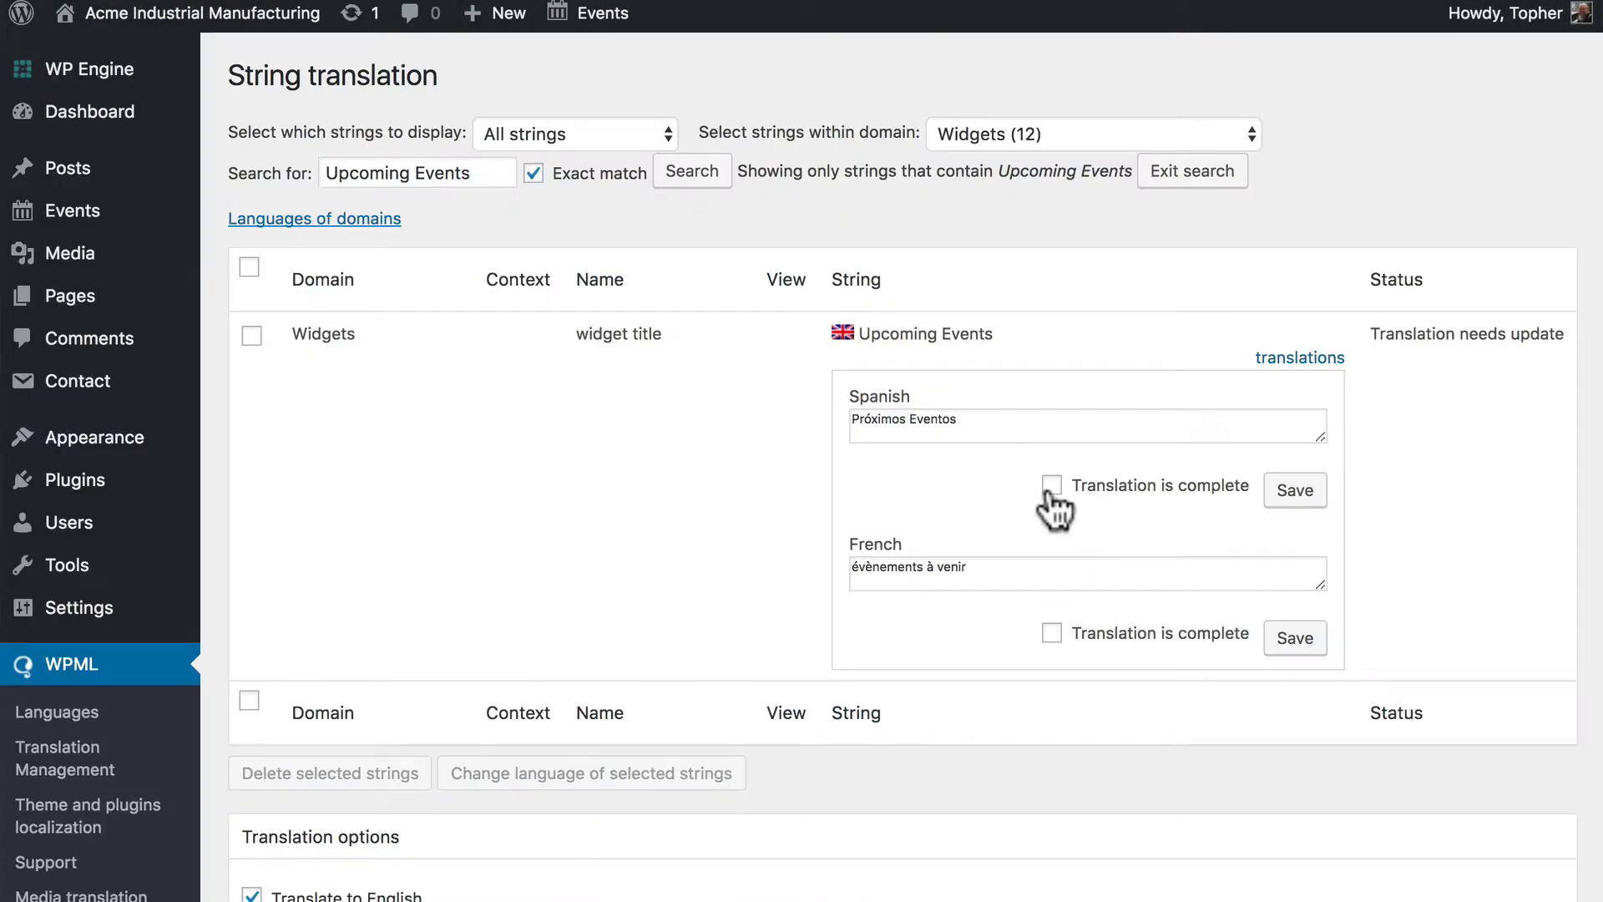
pyautogui.click(1050, 484)
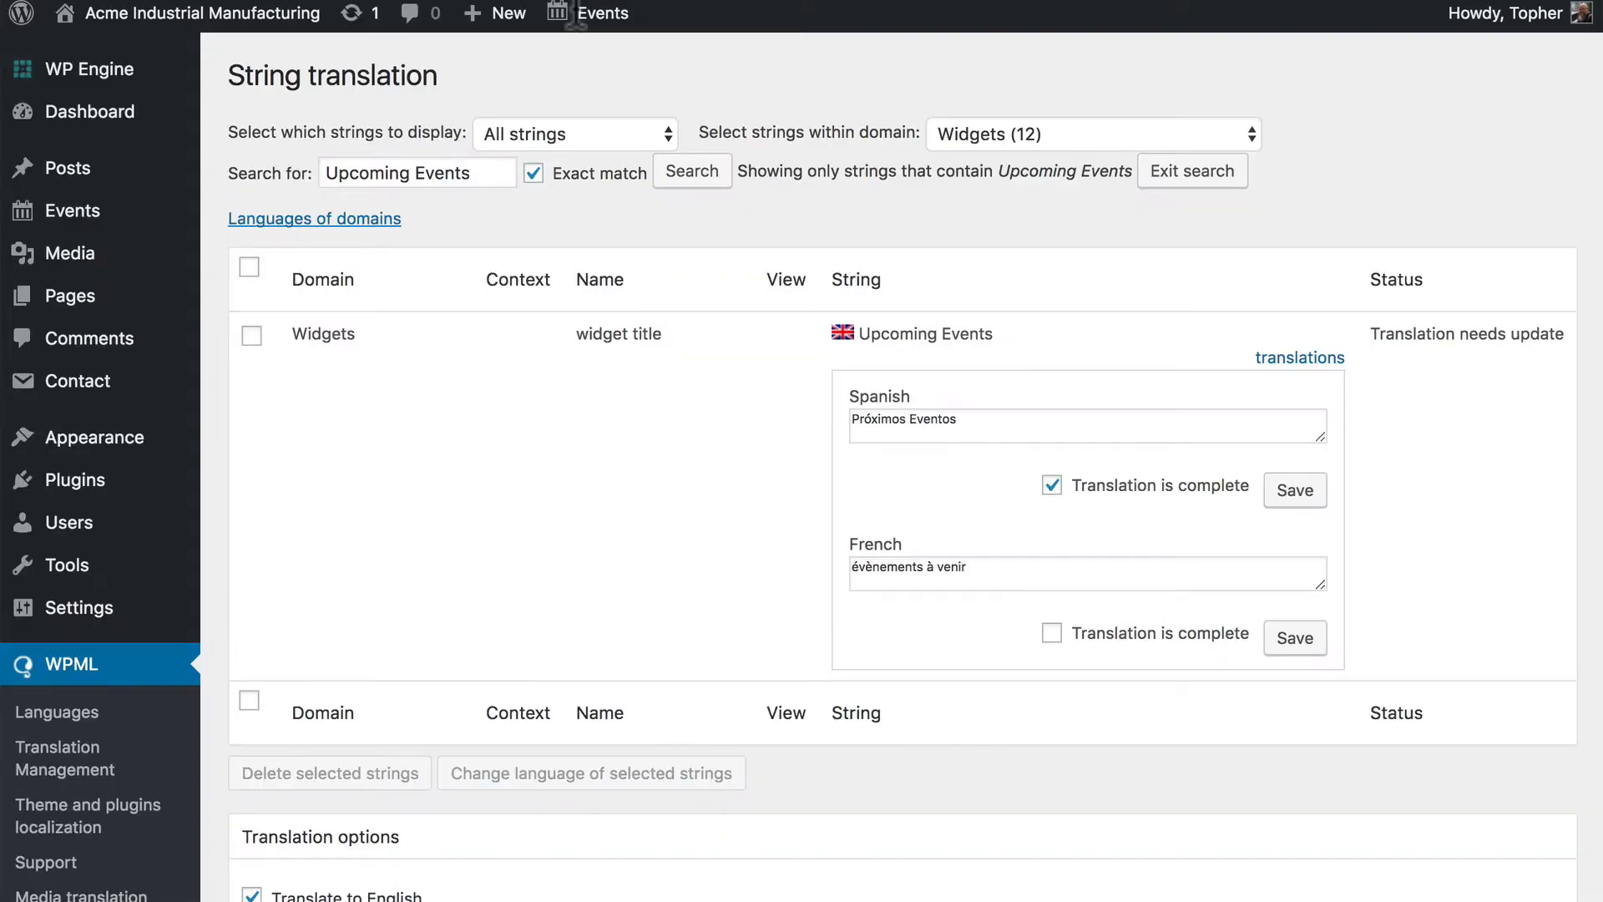
pyautogui.moveTo(932, 227)
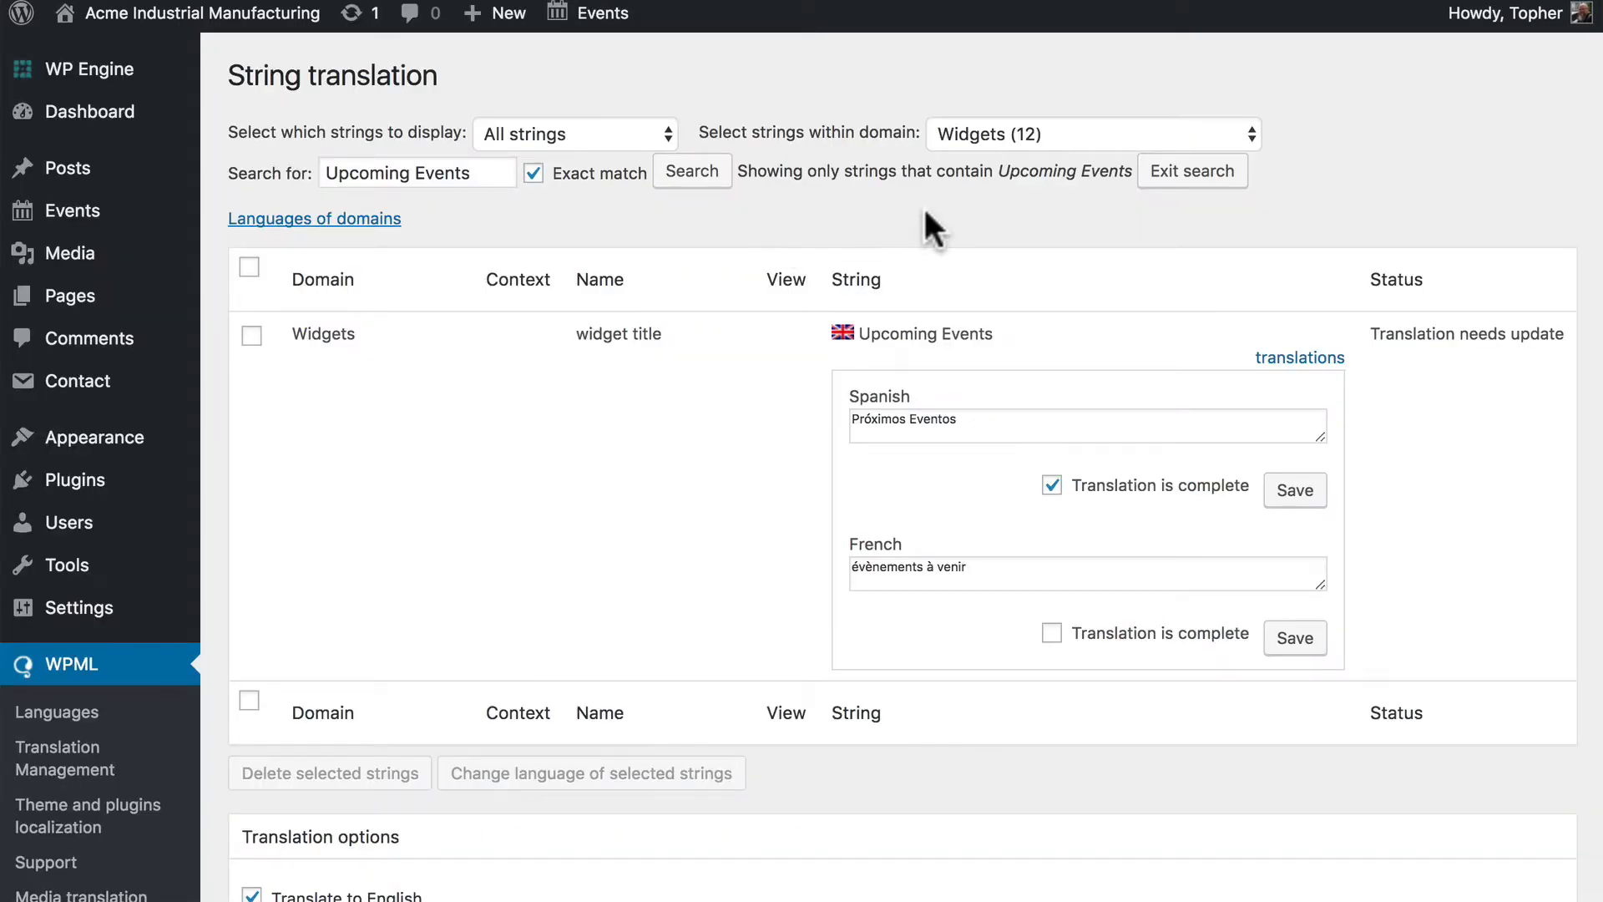
pyautogui.click(1090, 133)
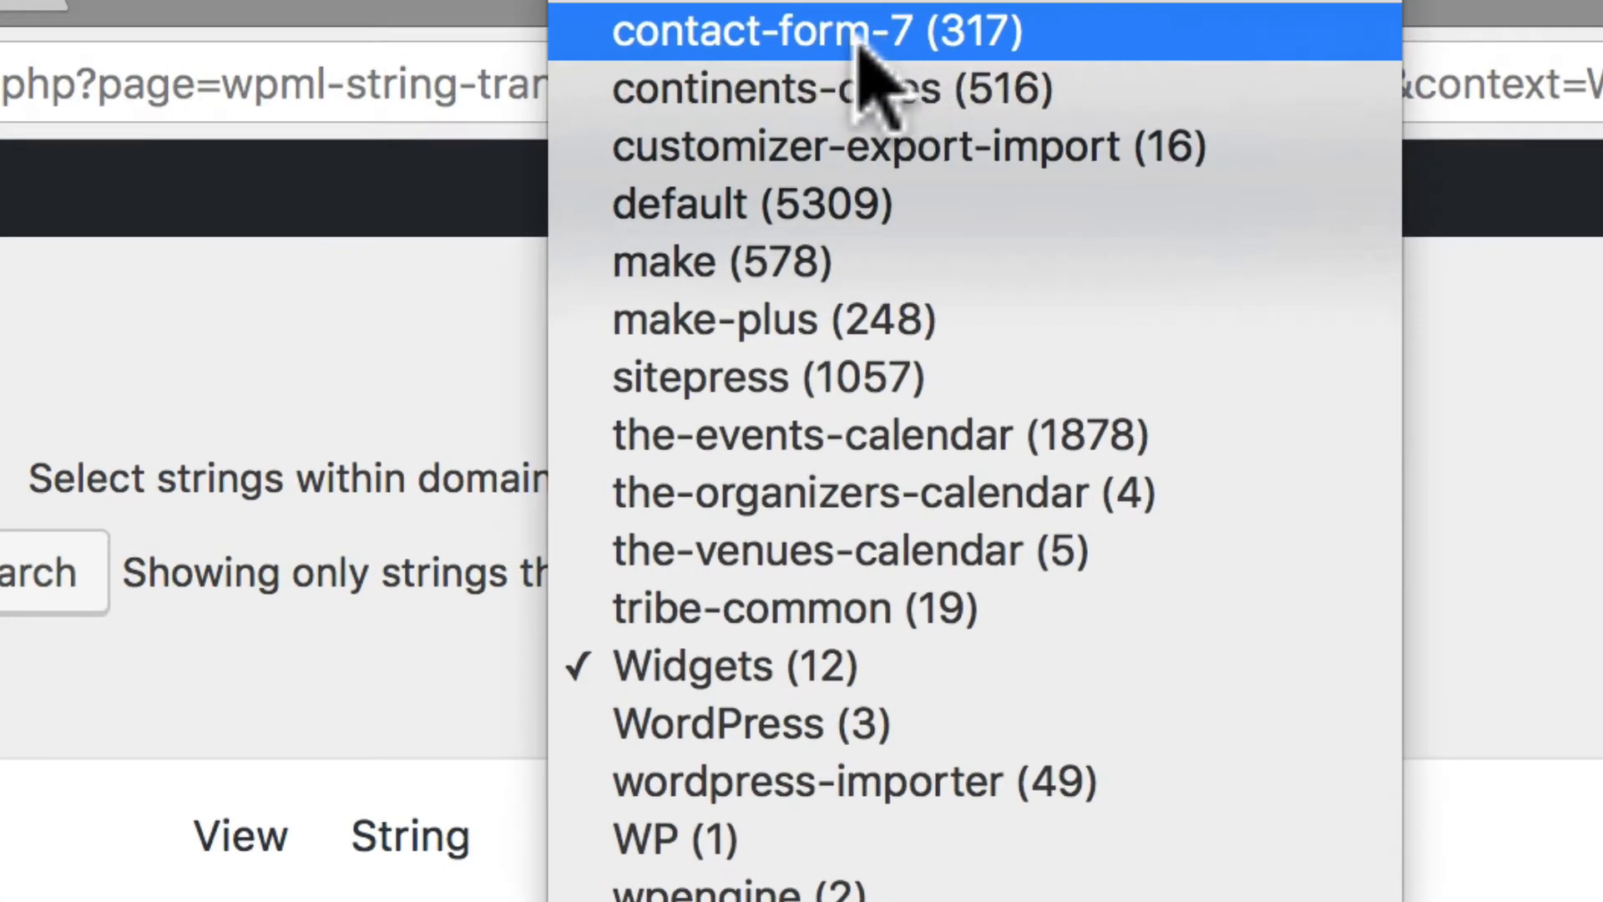
pyautogui.moveTo(1032, 52)
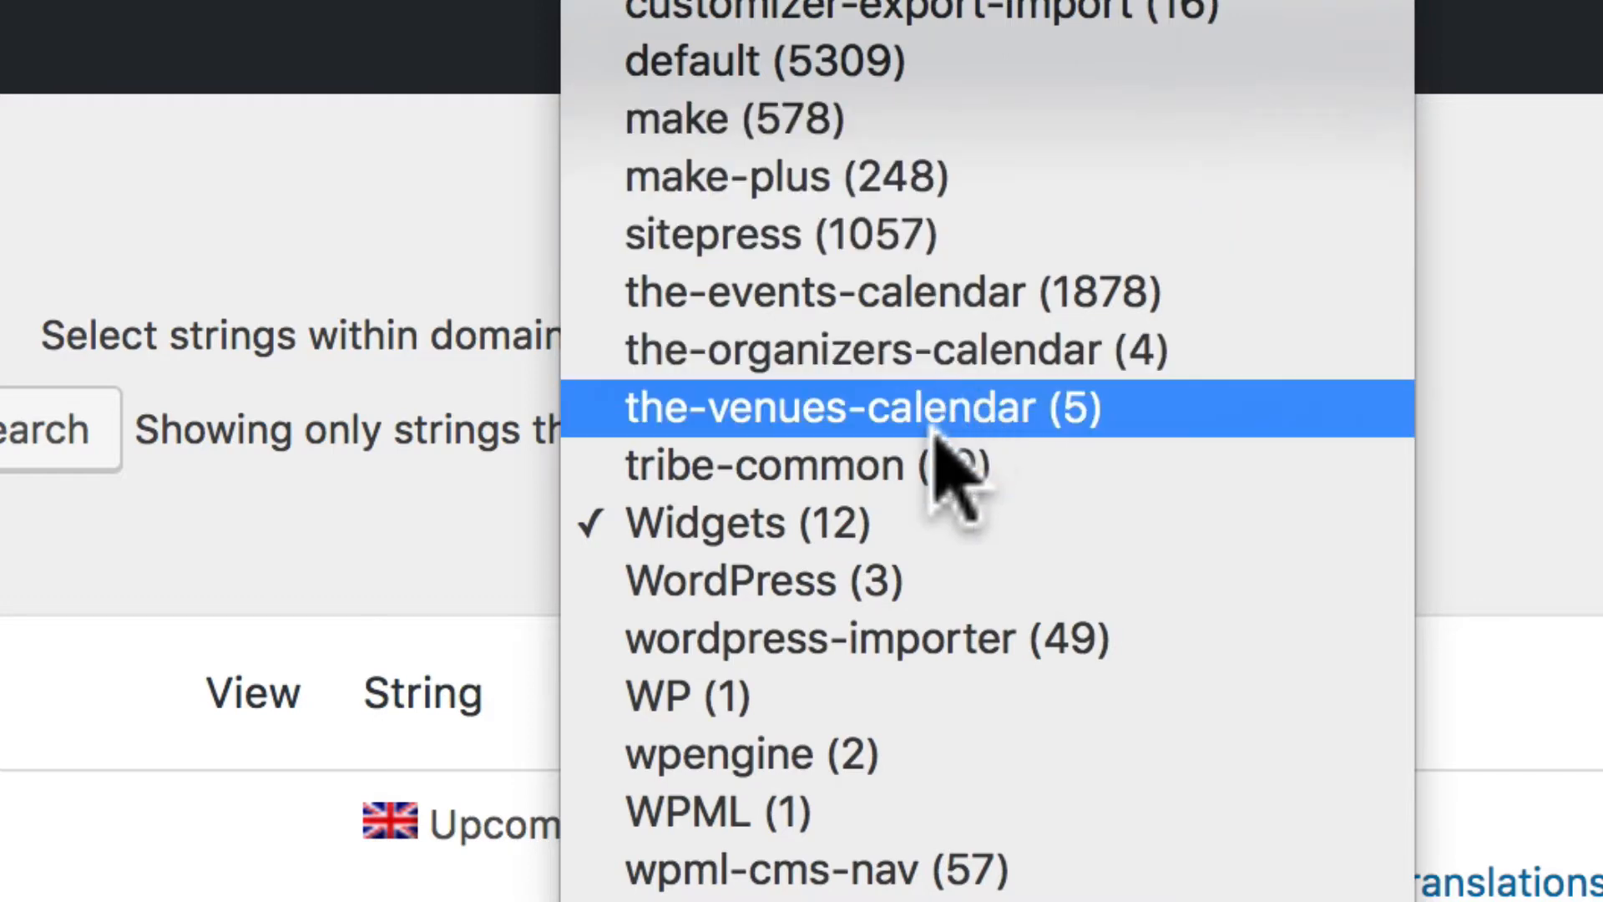
pyautogui.moveTo(930, 636)
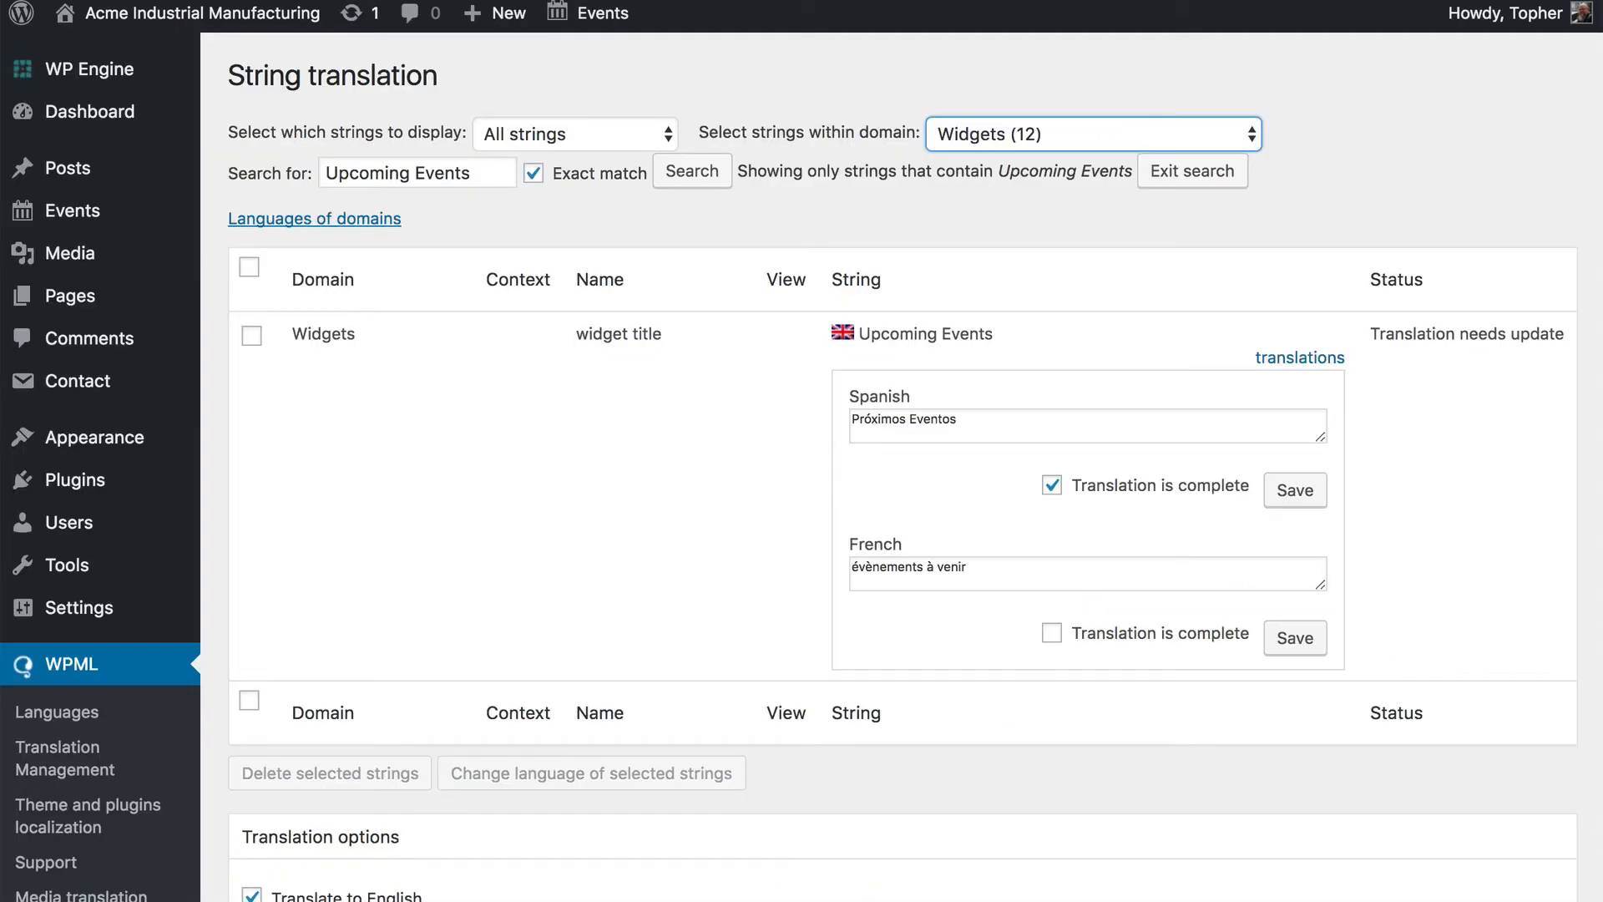
pyautogui.moveTo(800, 170)
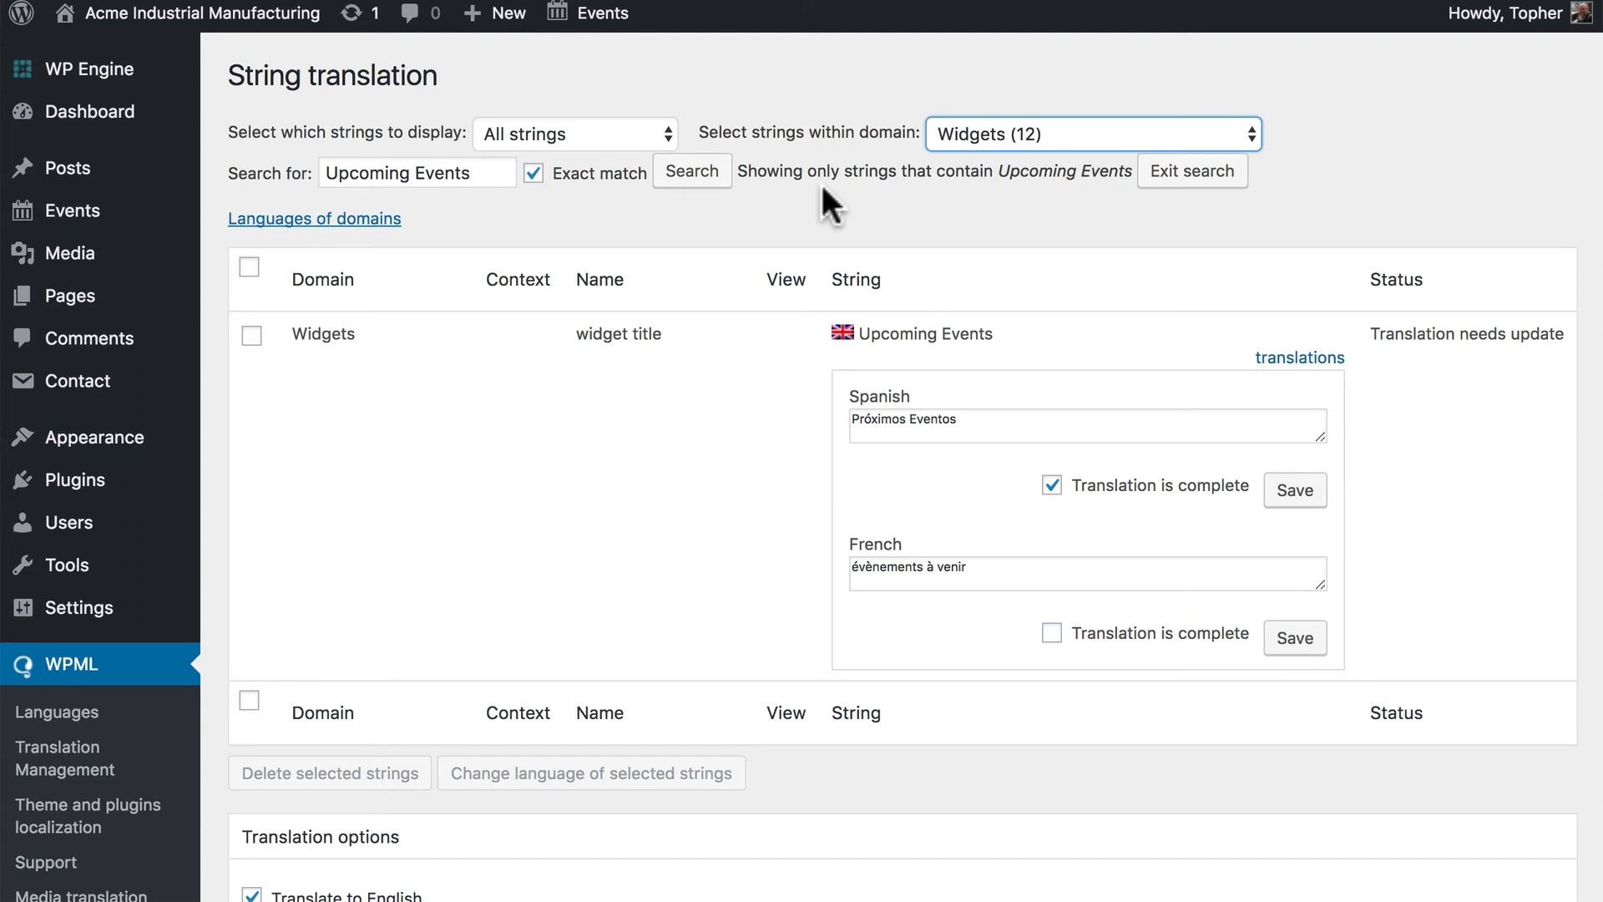
pyautogui.moveTo(935, 414)
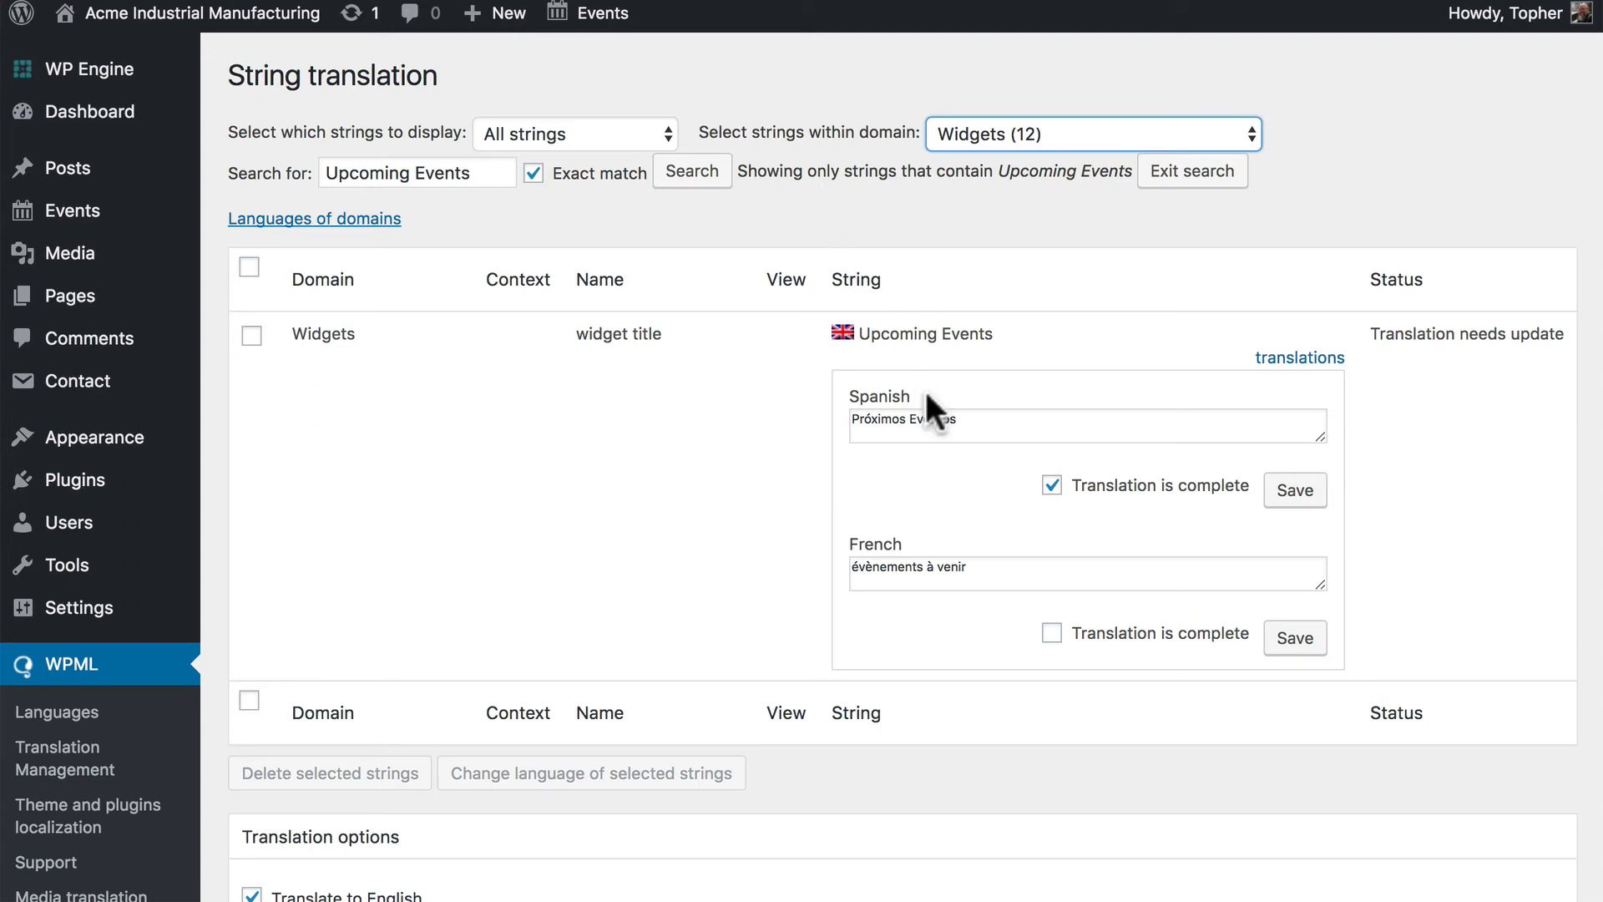